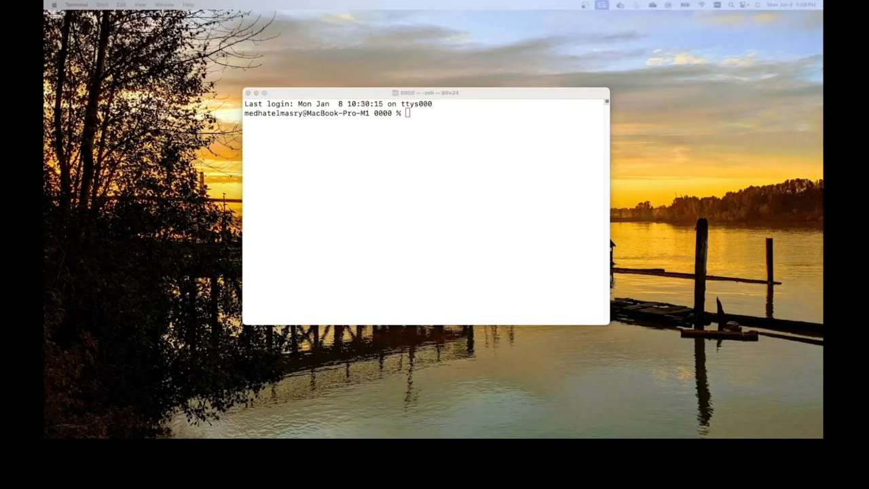
Run 'dotnet new mvc -o MvcWithBlazor' and cd into the MvcWithBlazor folder.
text(dot)
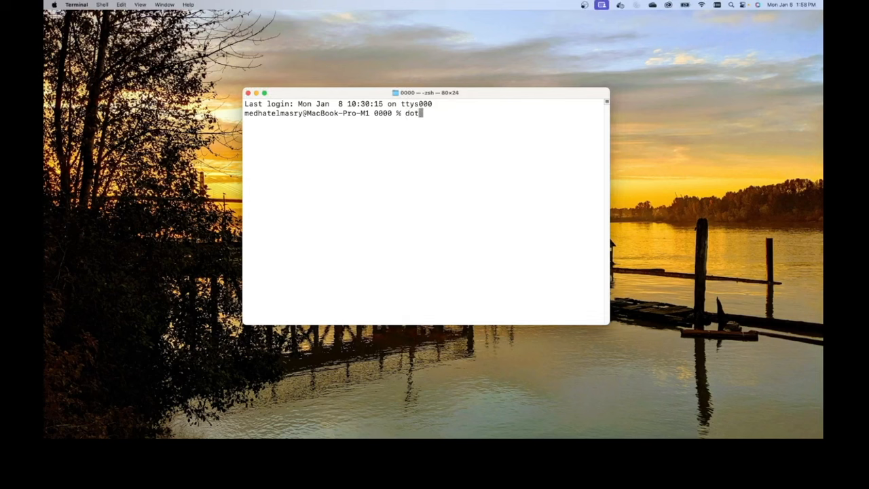
text(net)
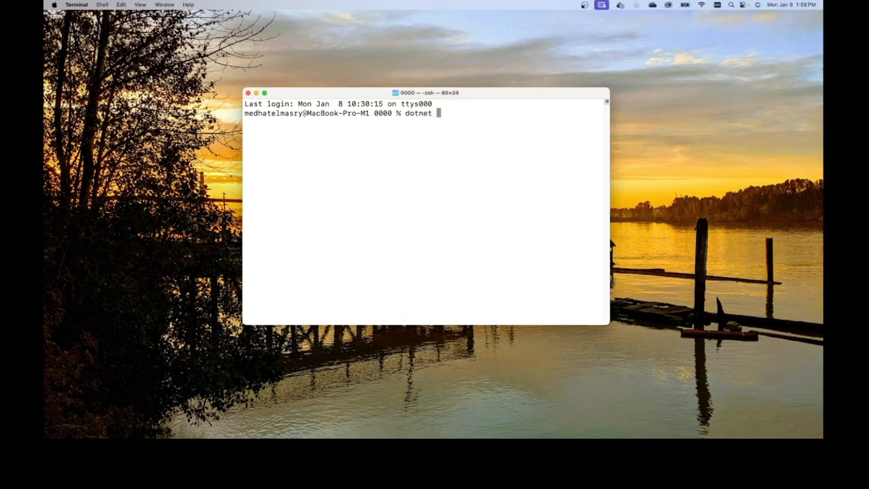
text(new mvc)
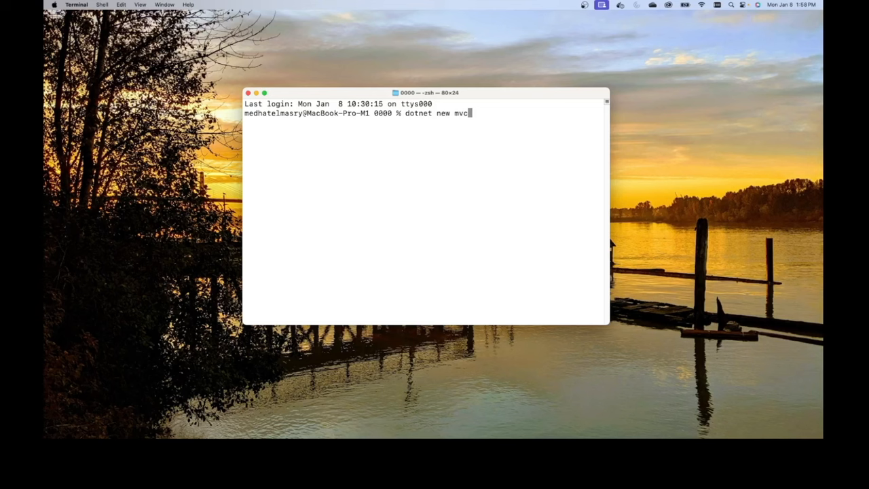
text(-o)
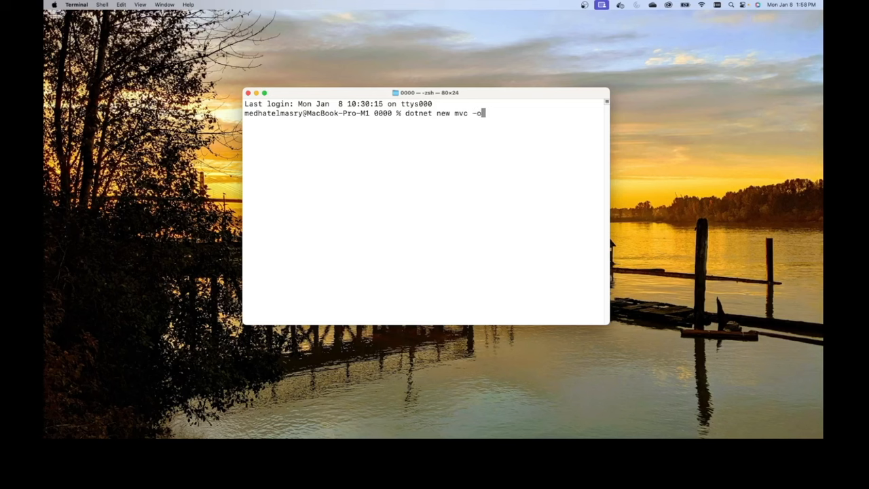
text(MvcWithBlazor)
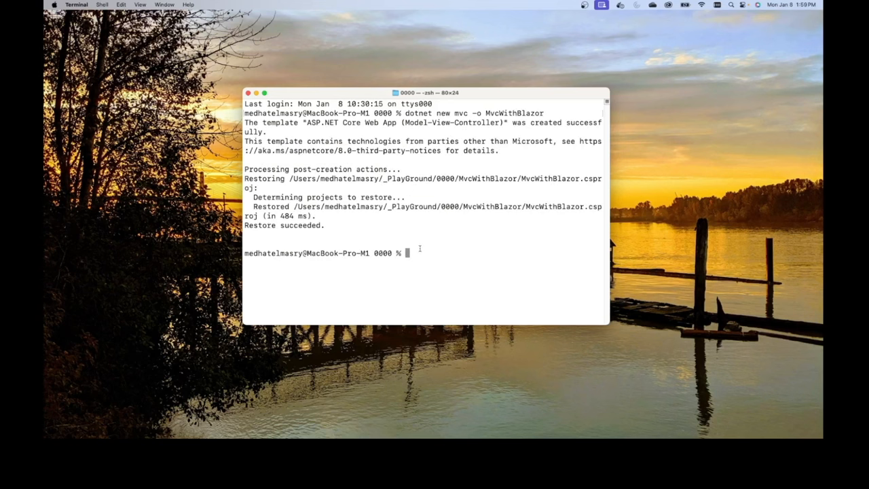
text(cd MvcWithBlazor)
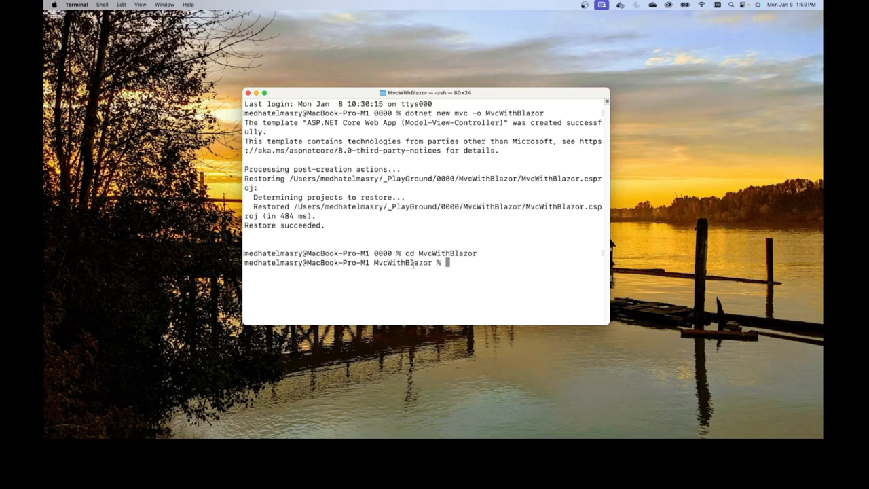
Add the Microsoft.AspNetCore.Components.QuickGrid package, then launch VS Code with 'code .'.
text(dotnet add package Microsoft.A)
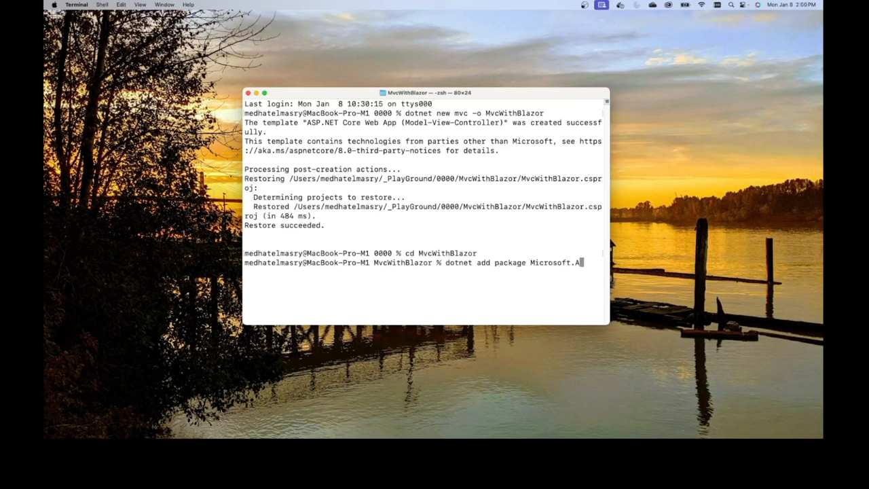
text(spNetC)
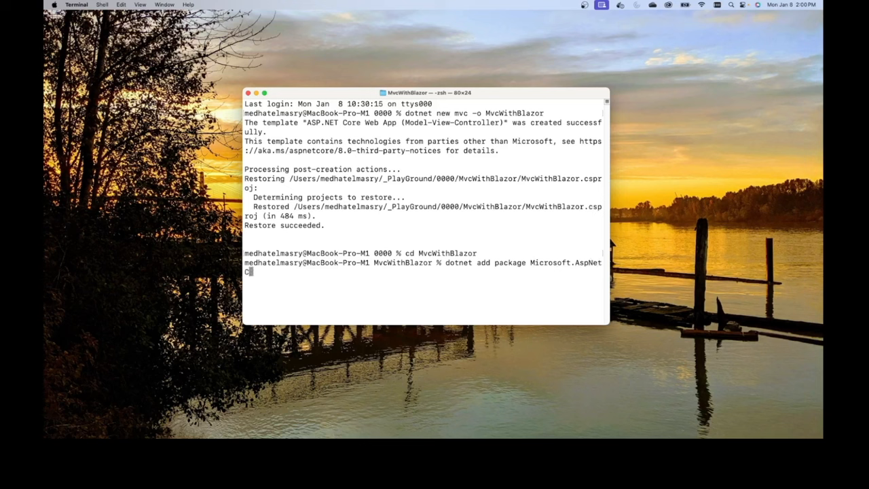
text(ore.)
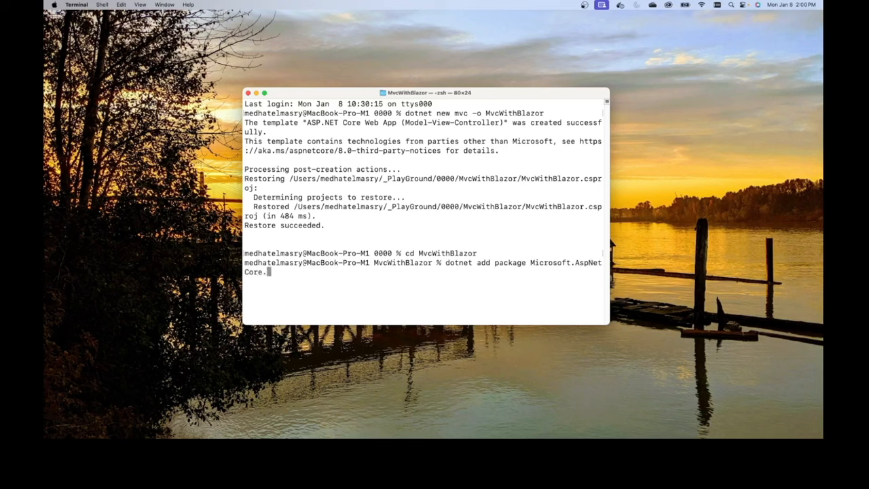
text(.Components.Qu)
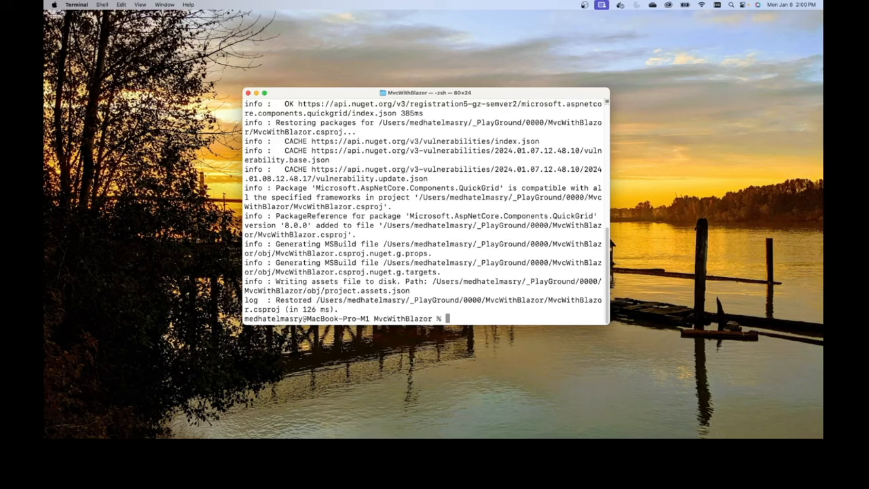
text(code .)
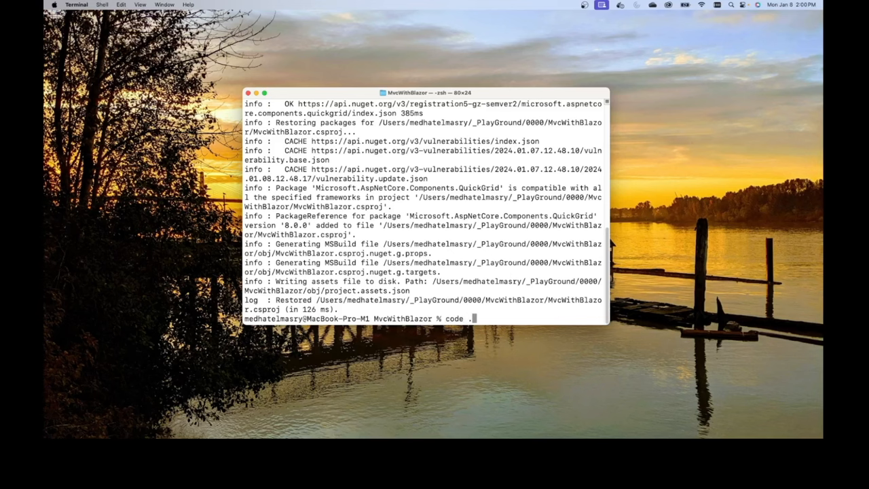
key(Return)
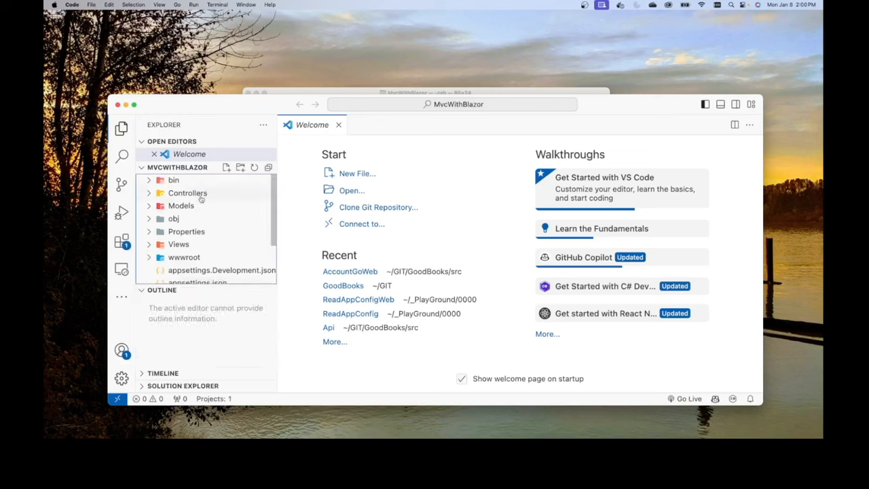
Create a new C# class Student in the Models folder with Id, FirstName, LastName and School.
right_click(182, 205)
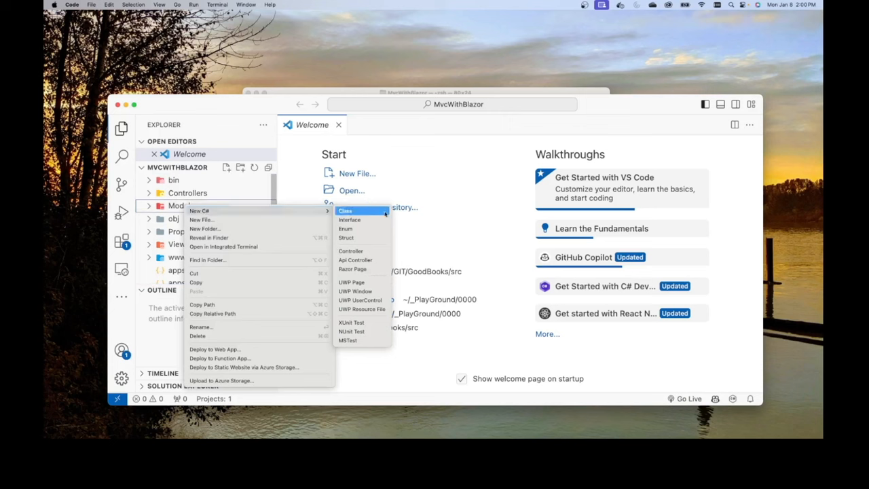
click(345, 210)
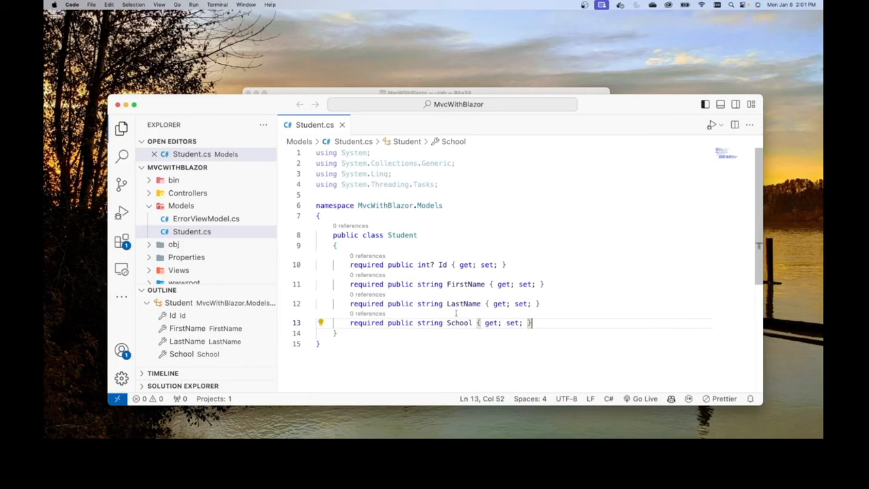
scroll(down, 3)
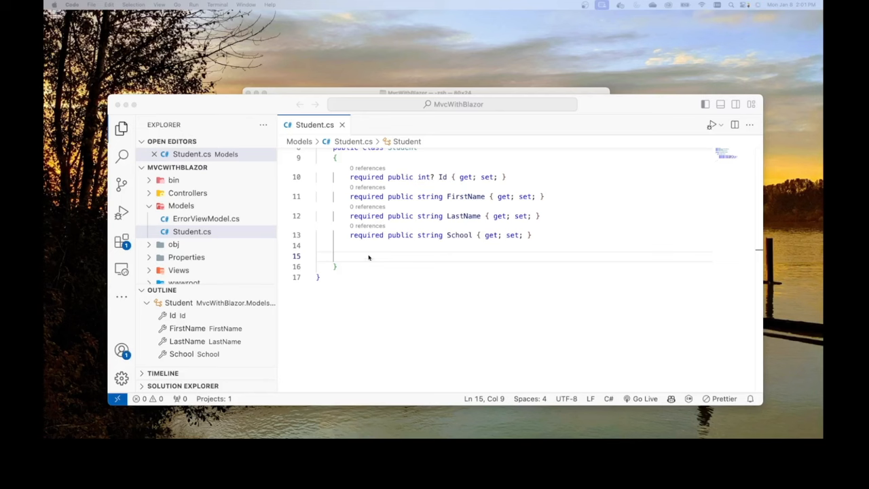
Add a static GetStudents method returning IQueryable<Student> sample data.
scroll(down, 3)
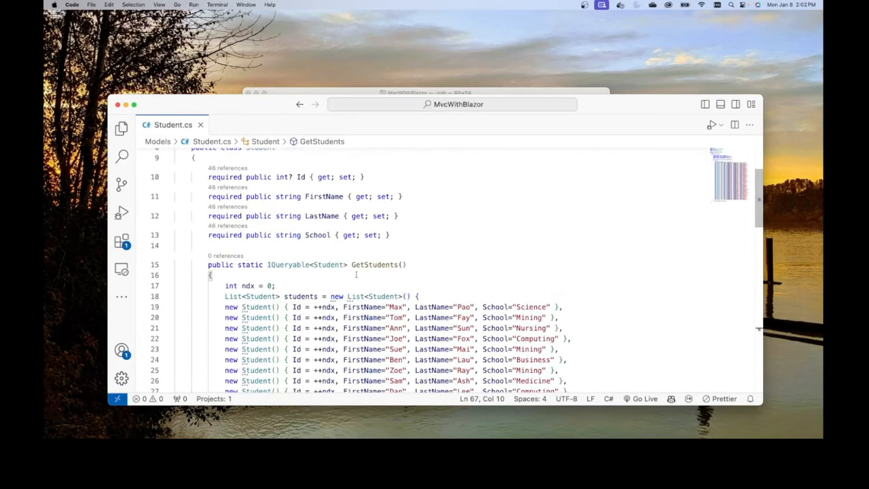
double_click(375, 264)
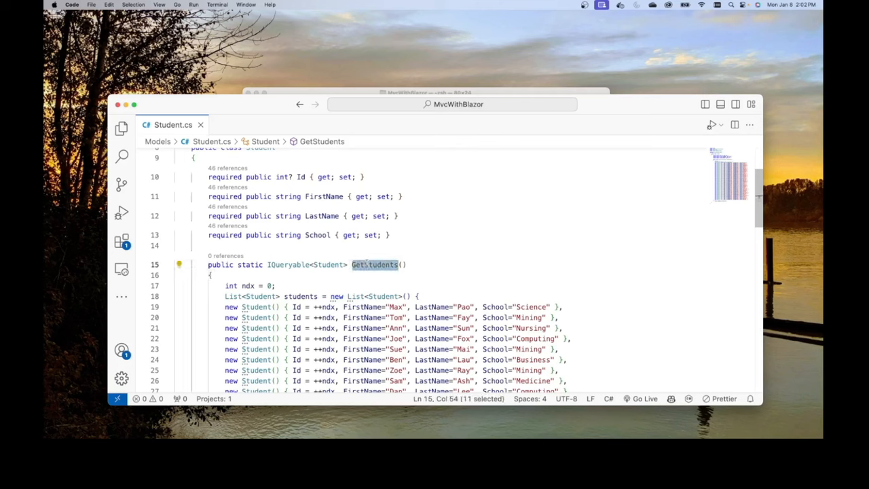
double_click(250, 264)
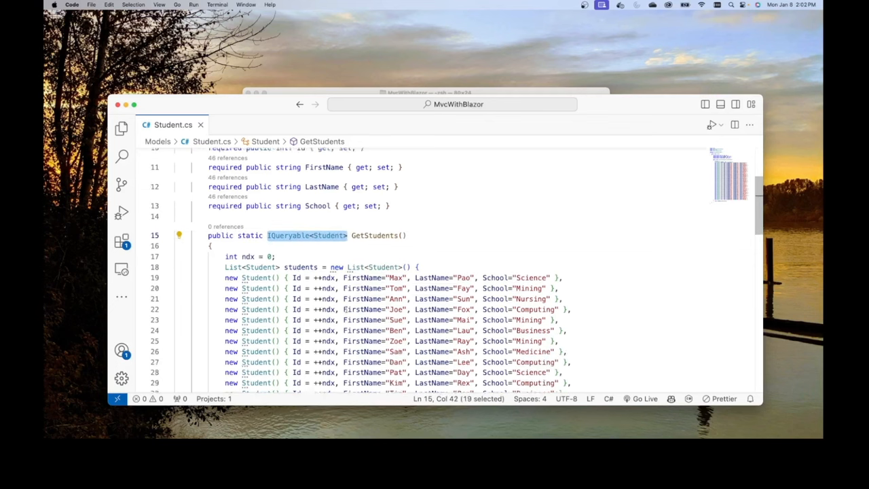
scroll(down, 3)
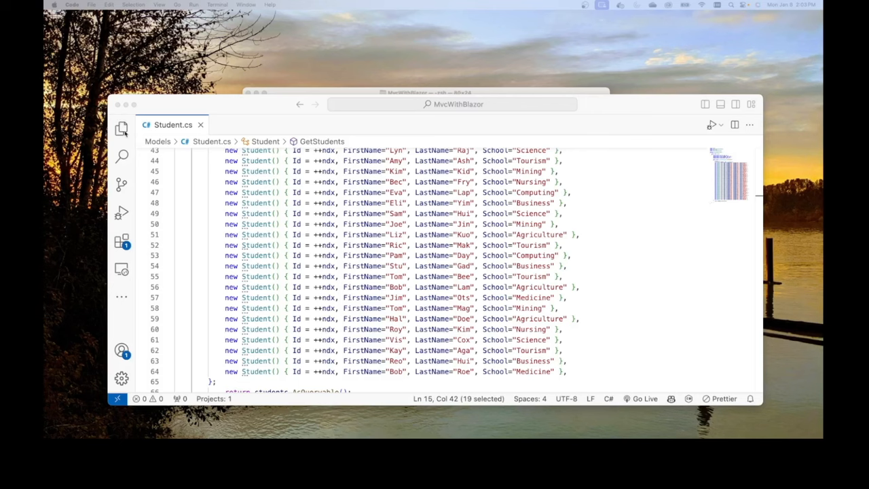
Add a Components folder to the project and create the Razor files inside it.
click(121, 127)
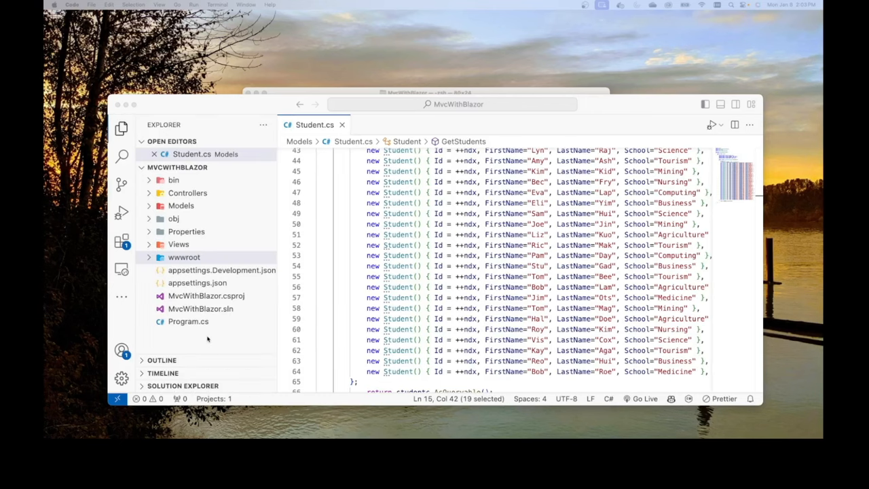
right_click(185, 257)
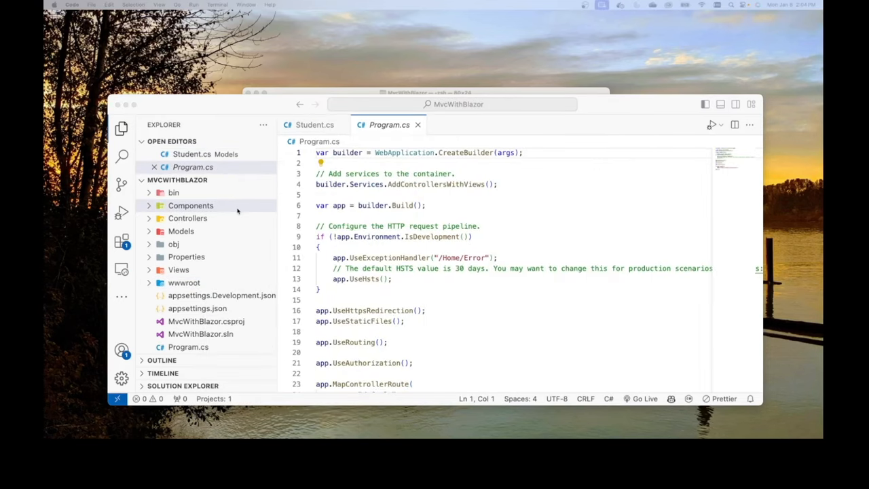
right_click(191, 205)
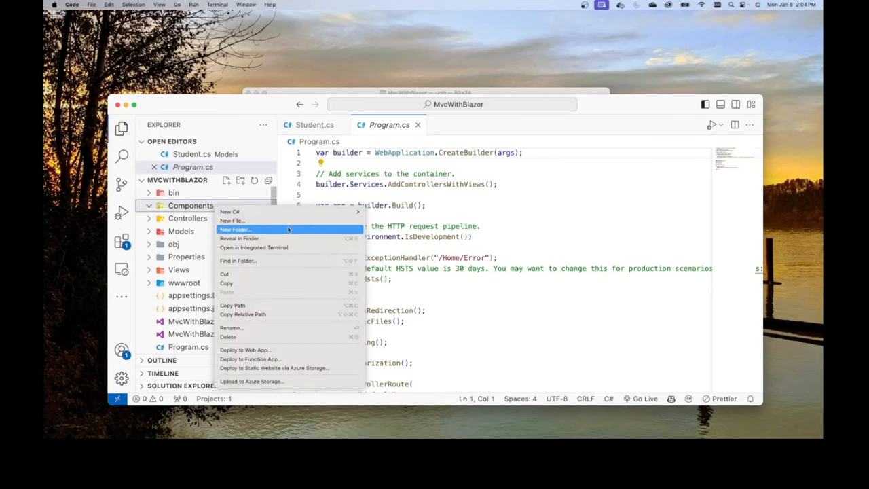
click(231, 220)
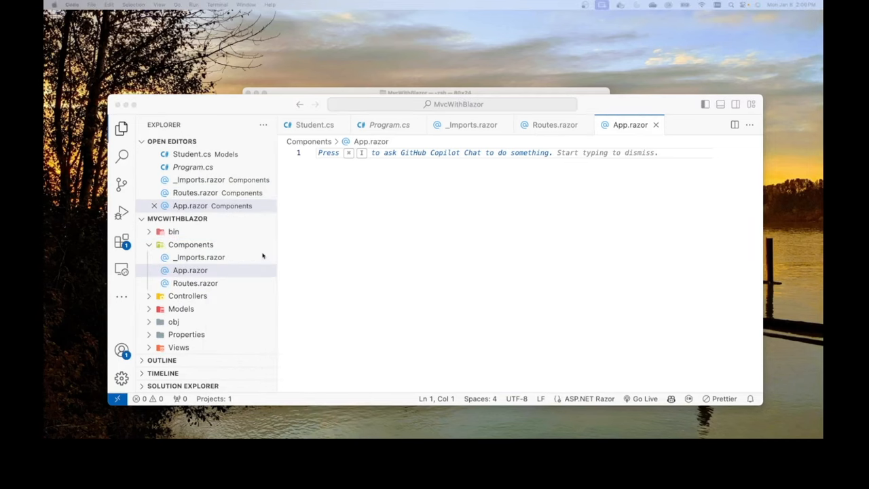
Fill _Imports.razor with Blazor, QuickGrid and MvcWithBlazor.Models usings, then view the empty App.razor.
click(198, 257)
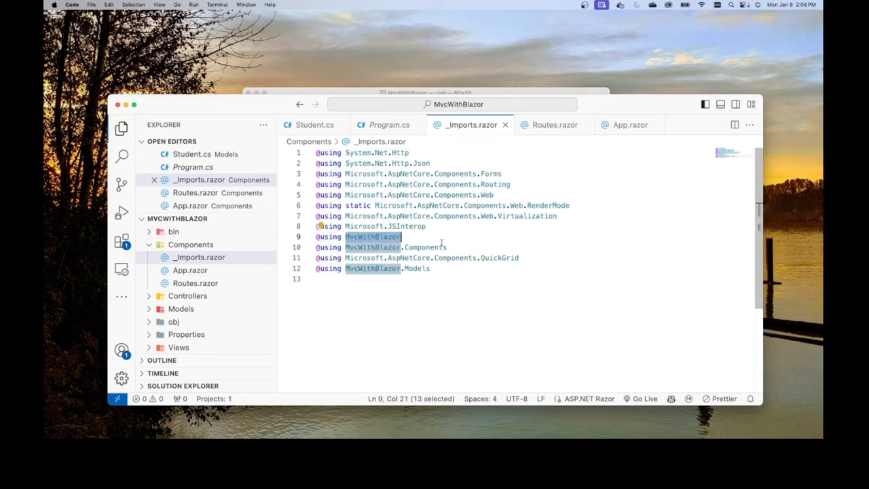
mouse_move(183, 246)
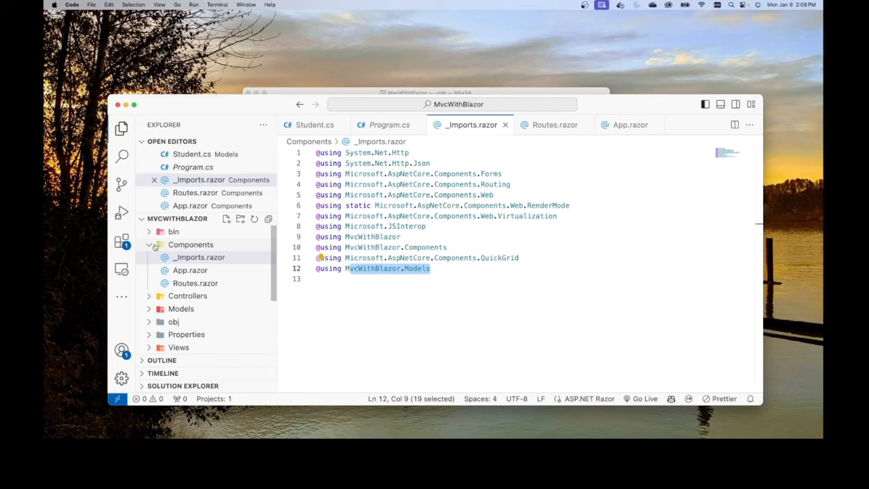
click(182, 269)
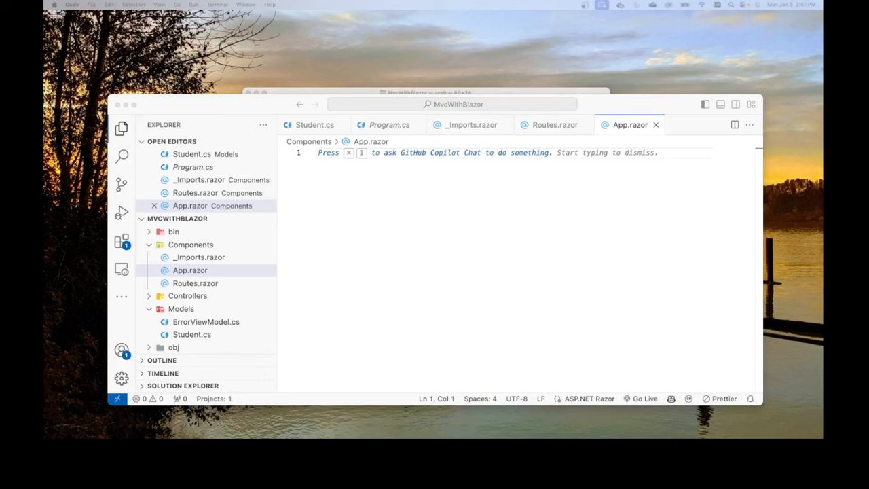
mouse_move(464, 231)
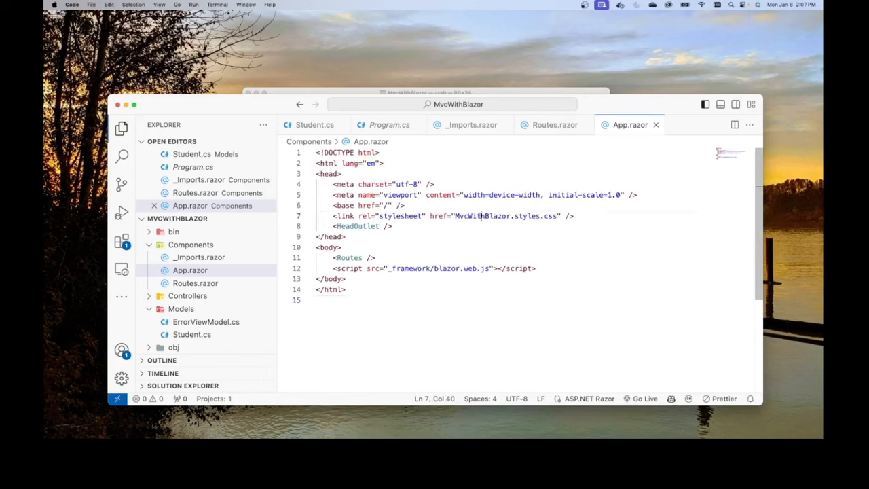
Review App.razor hosting Routes and the Routes.razor router, then collapse the Components folder.
double_click(482, 216)
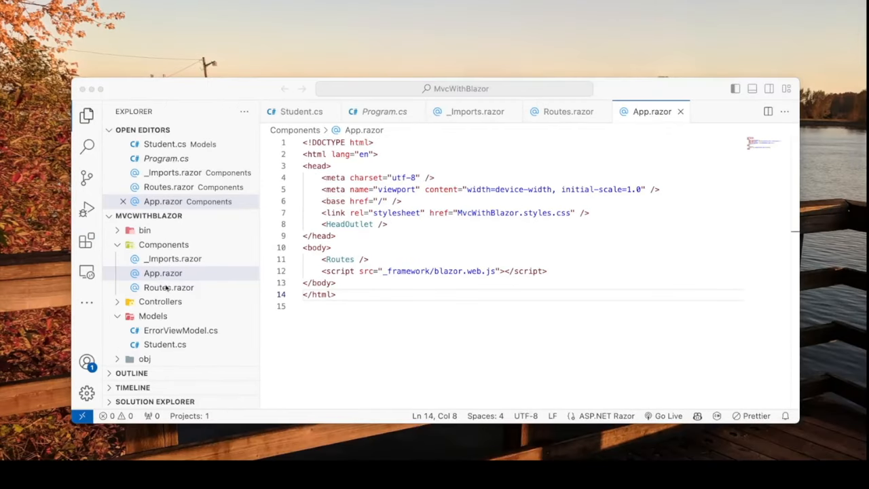
click(168, 287)
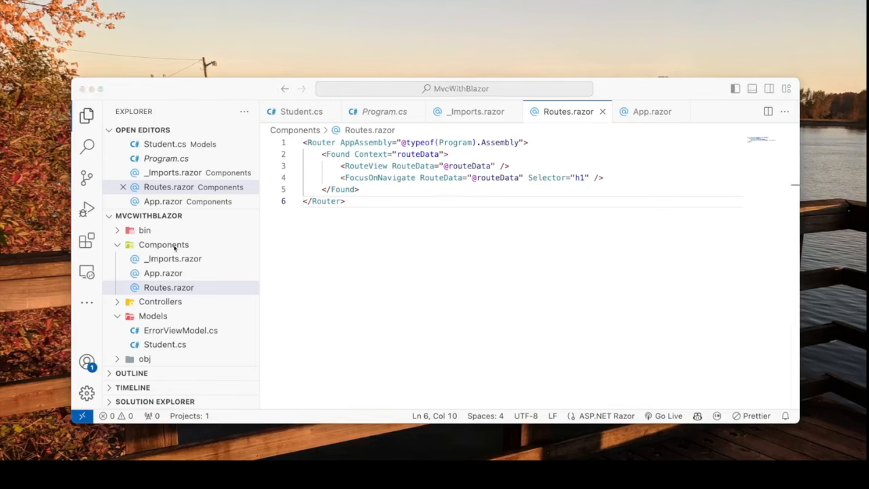
click(163, 244)
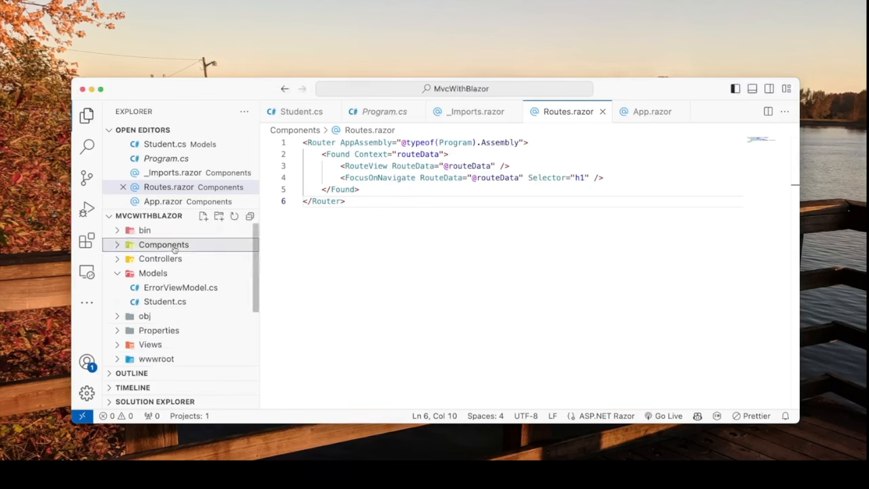
Create a Pages folder inside Components for the Students.razor page.
right_click(163, 245)
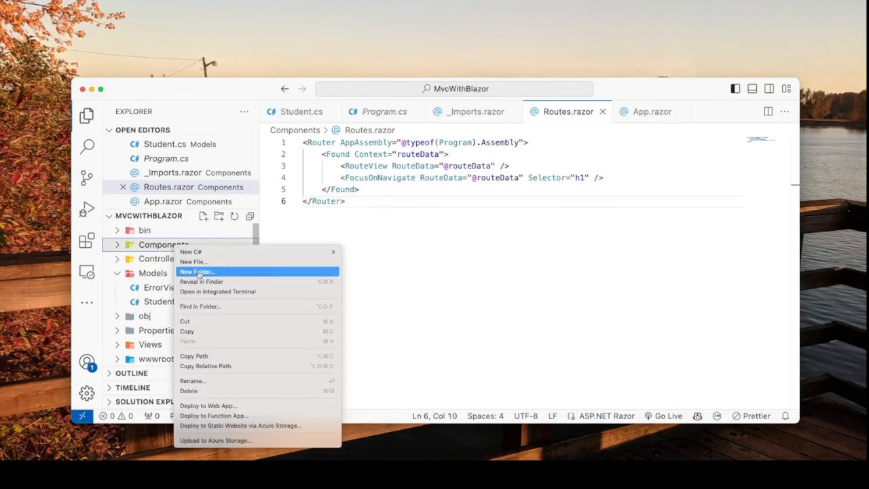
click(195, 272)
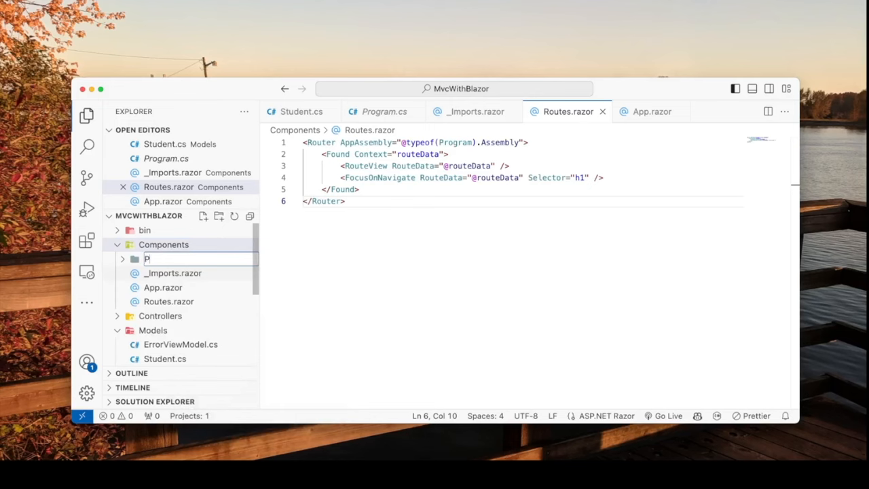
text(Pages)
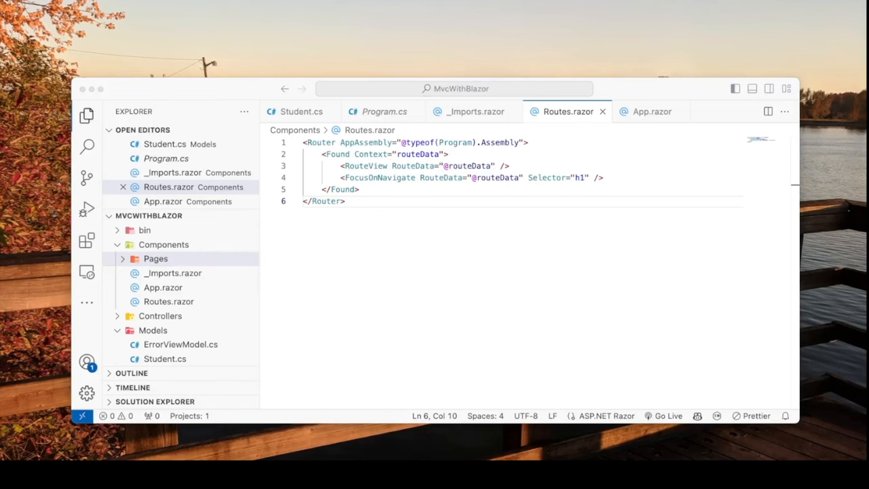
mouse_move(198, 264)
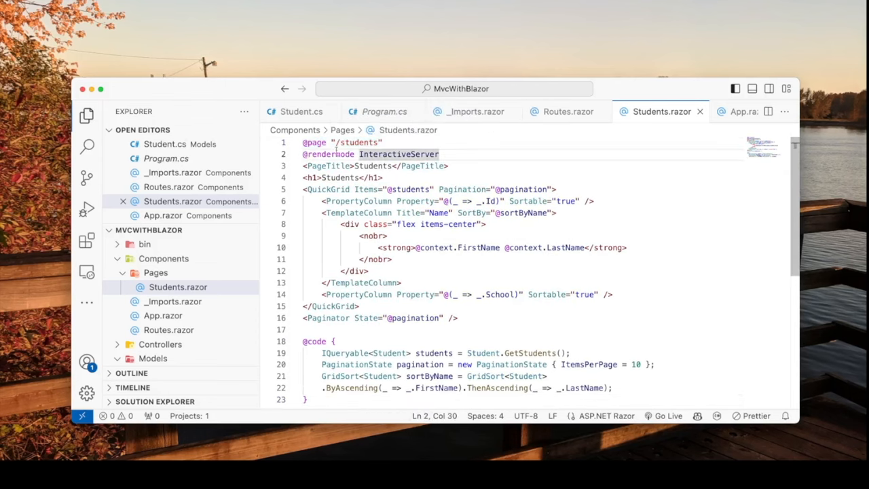
double_click(399, 155)
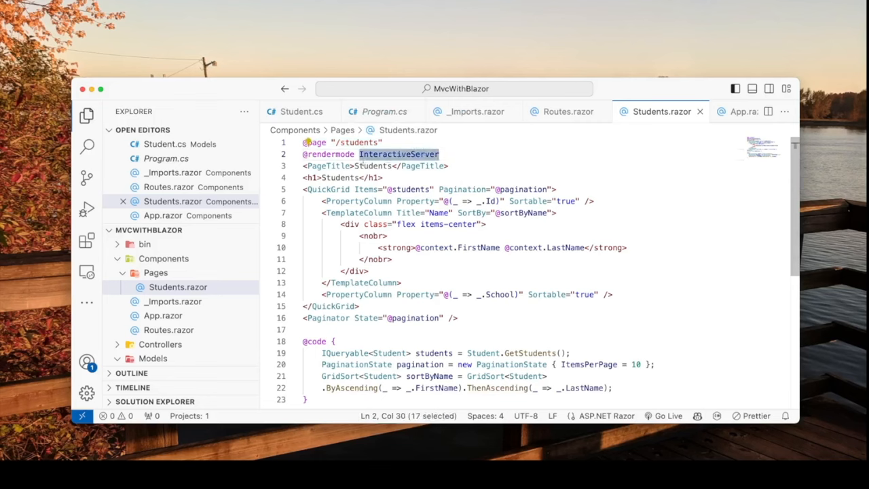
double_click(372, 166)
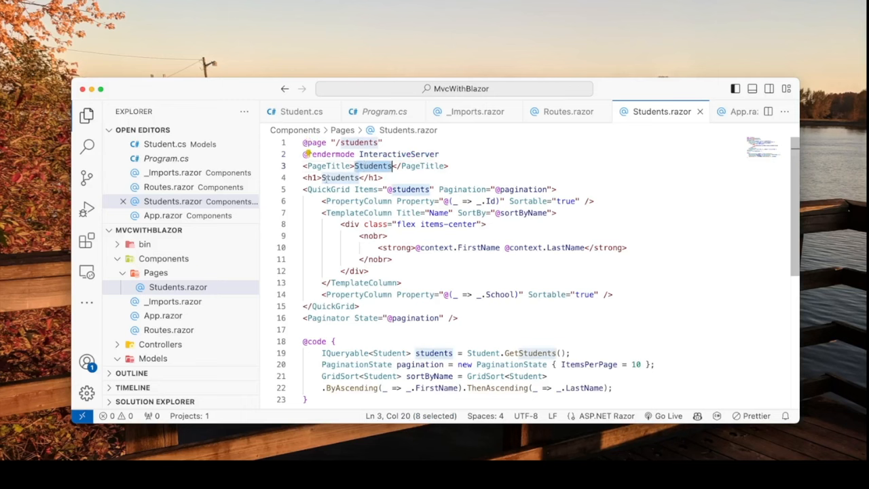
click(305, 177)
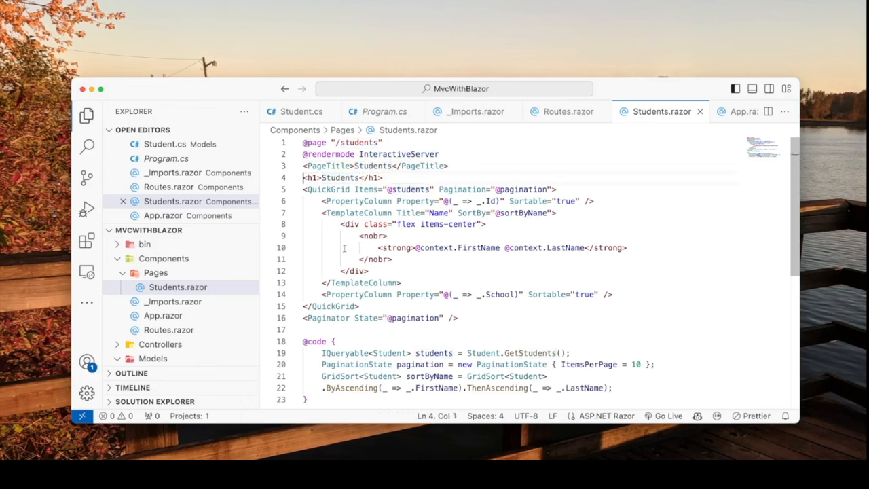
double_click(440, 212)
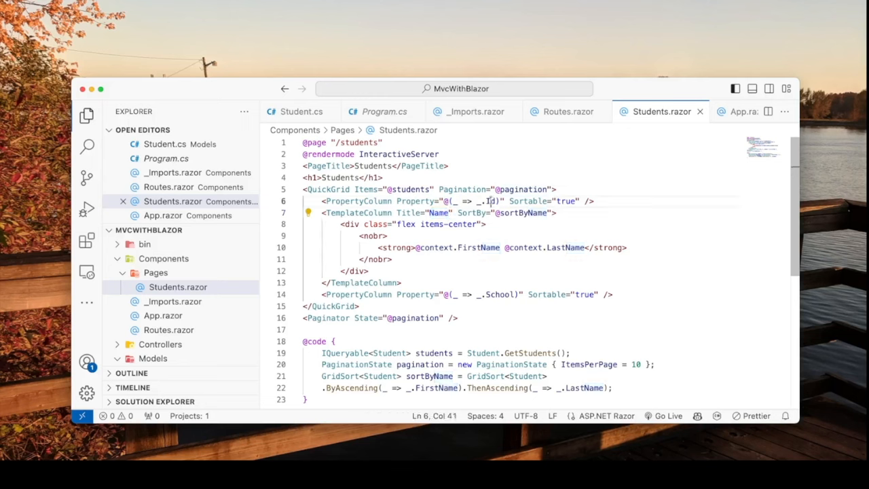
double_click(438, 211)
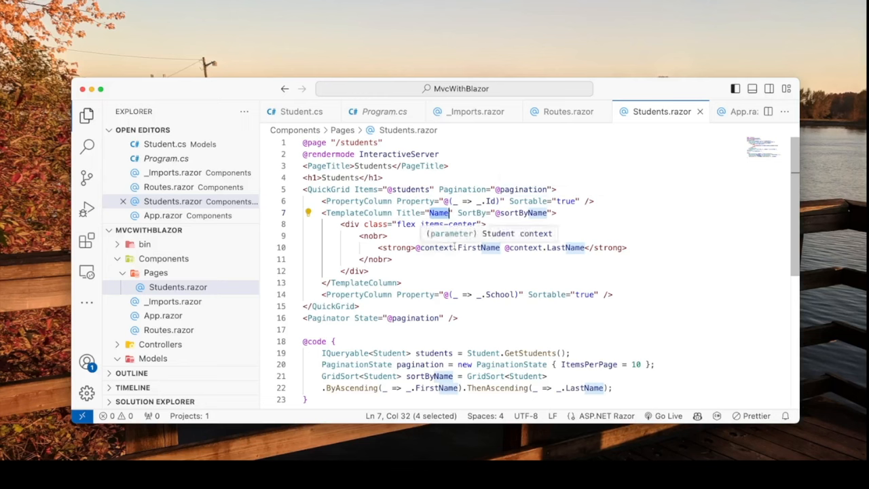
double_click(478, 247)
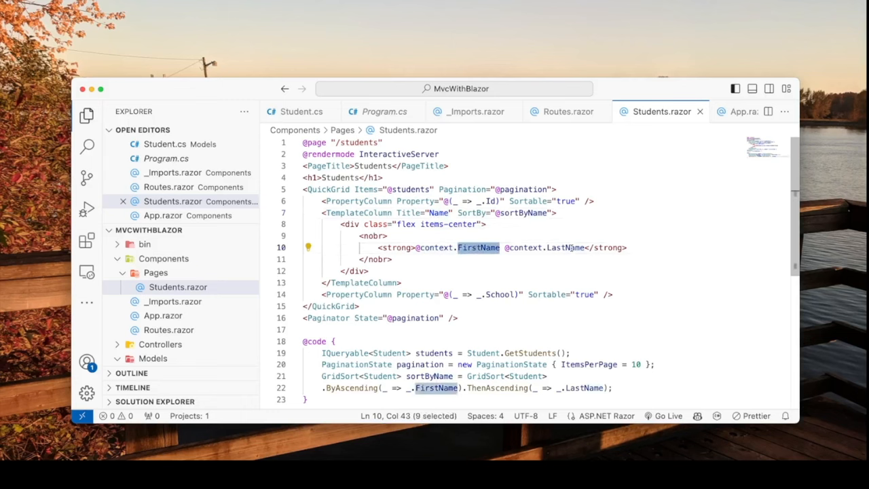
double_click(565, 247)
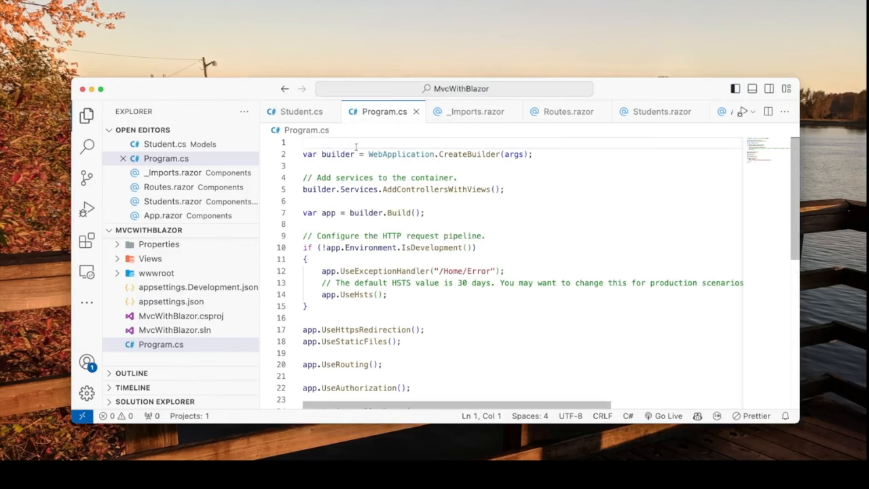
Add 'using MvcWithBlazor.Components' and AddRazorComponents().AddInteractiveServerComponents() in Program.cs.
text(using MvcWithBlazor.Components;)
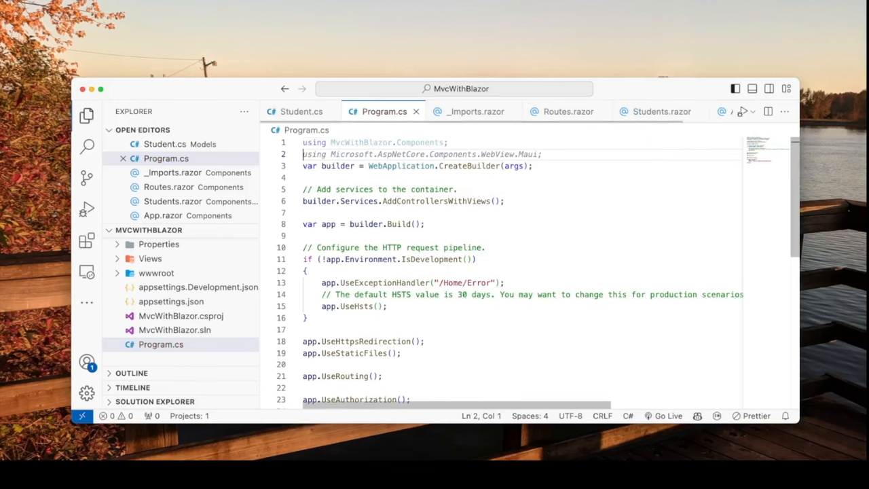
scroll(down, 3)
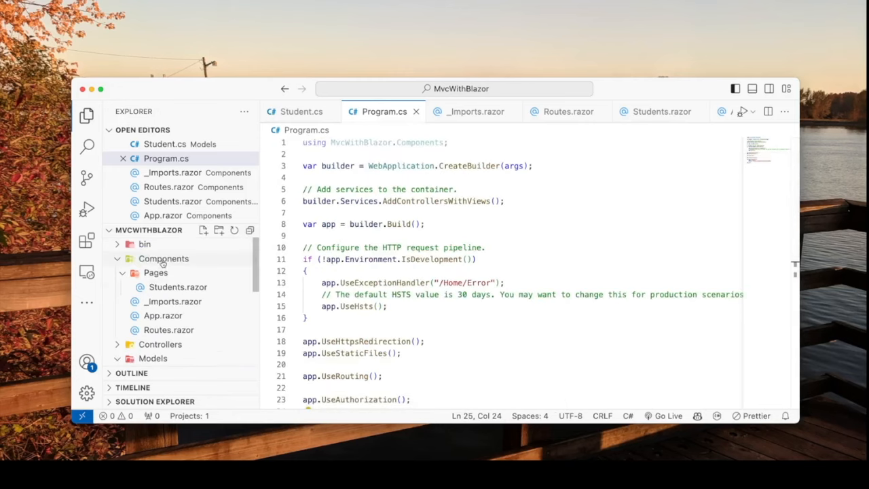
click(163, 258)
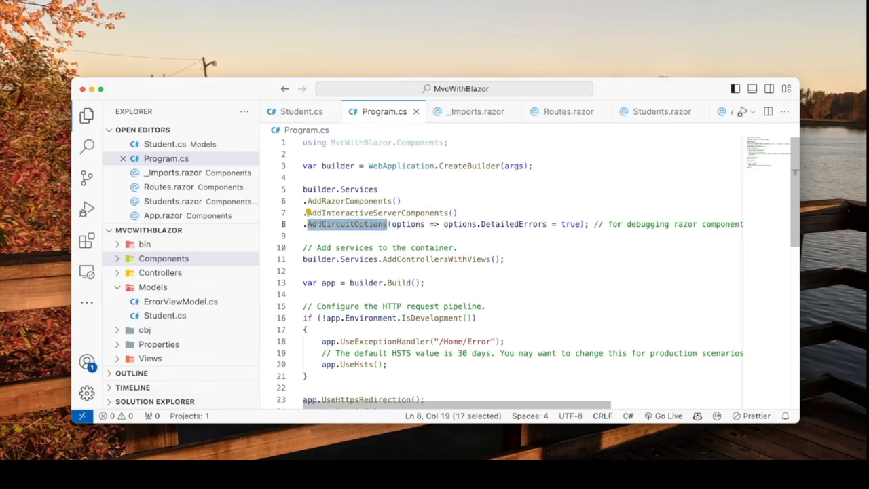
mouse_move(347, 224)
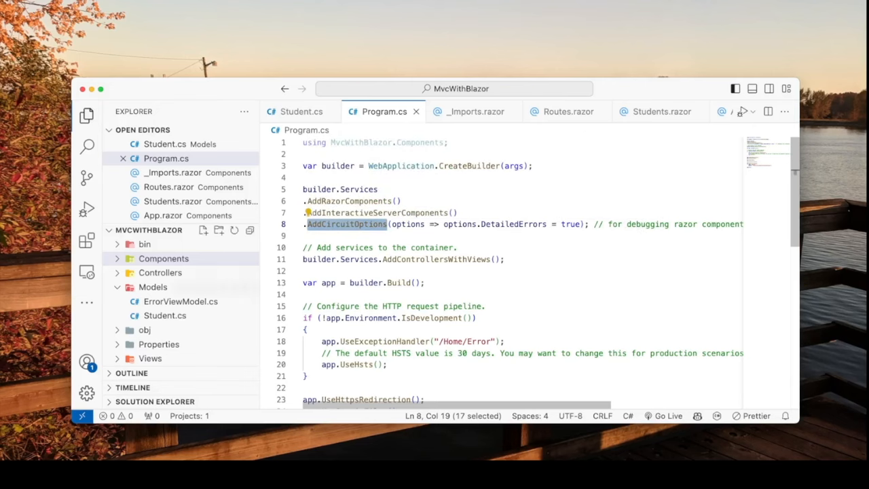
Add UseAntiforgery after UseRouting and MapRazorComponents<App>().AddInteractiveServerRenderMode().
scroll(down, 3)
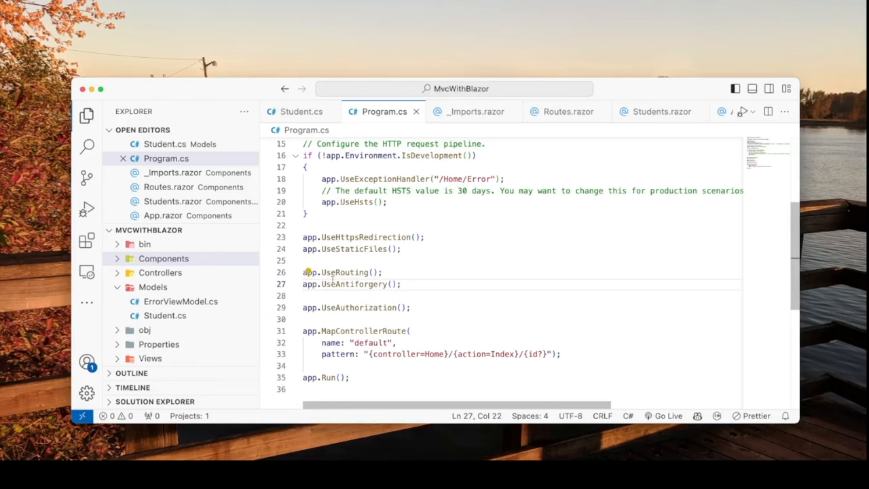
double_click(345, 272)
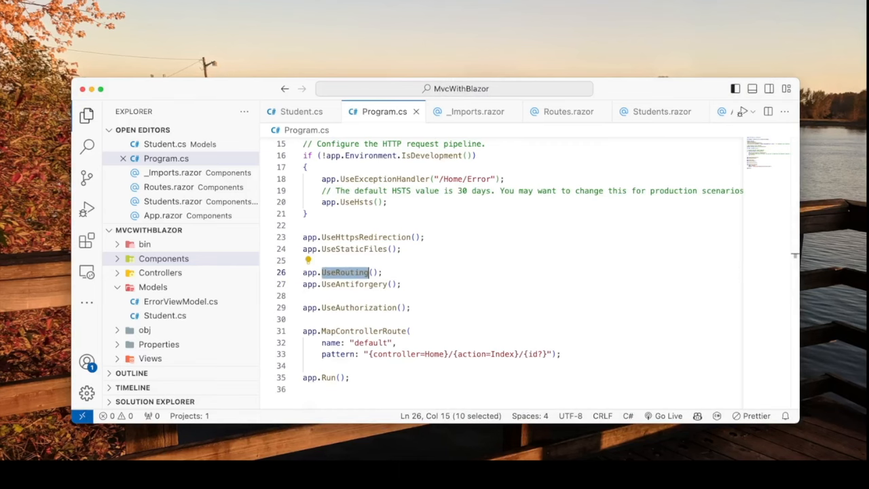
scroll(down, 3)
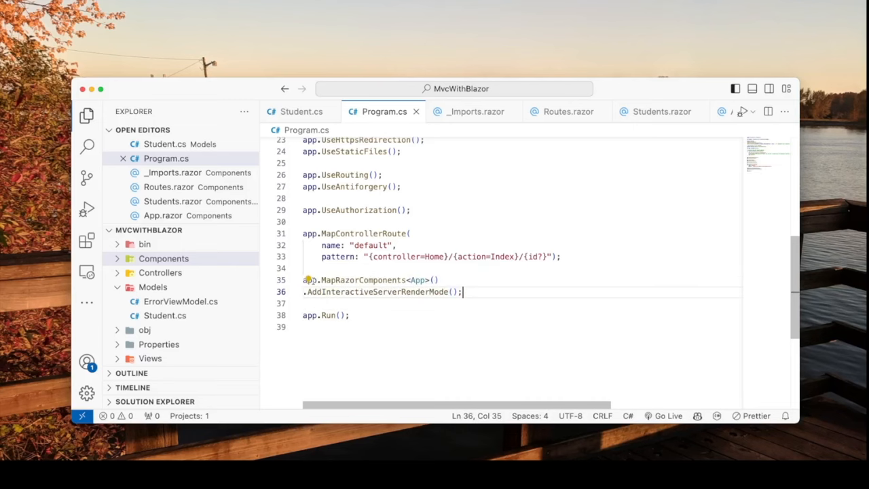
double_click(362, 280)
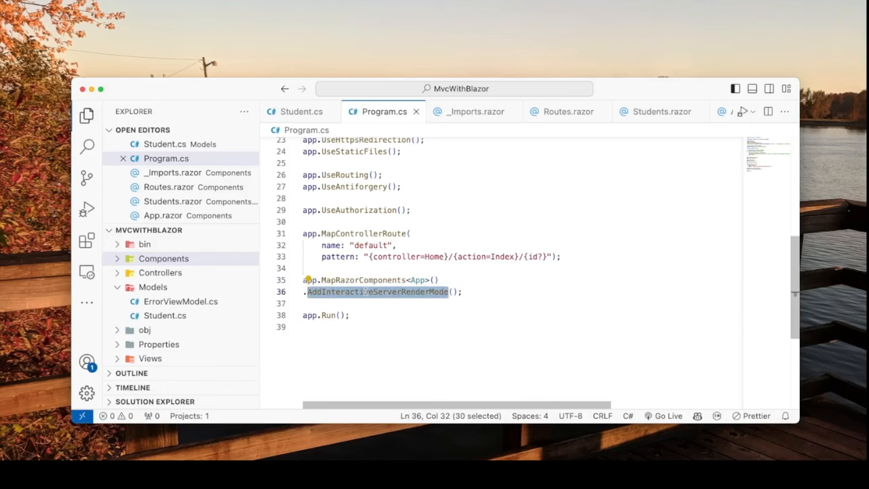
click(416, 291)
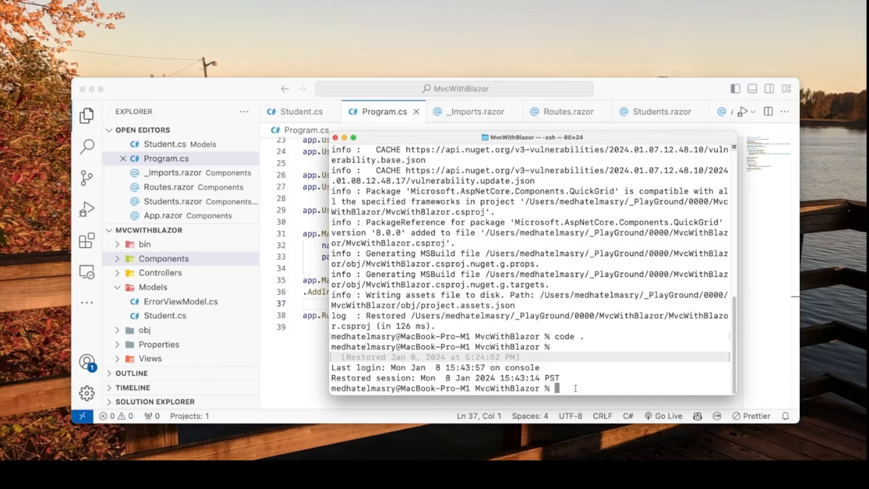
Run 'dotnet run' so the Welcome home page loads at localhost:5054.
text(d)
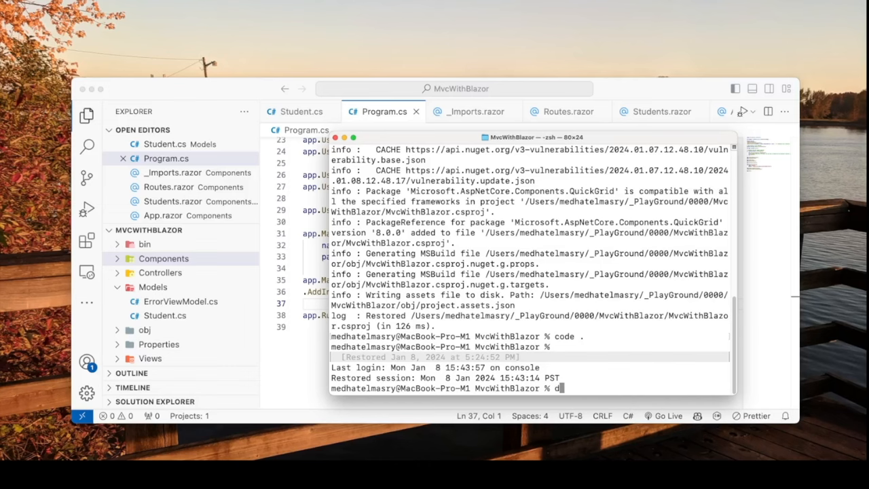
text(otnet)
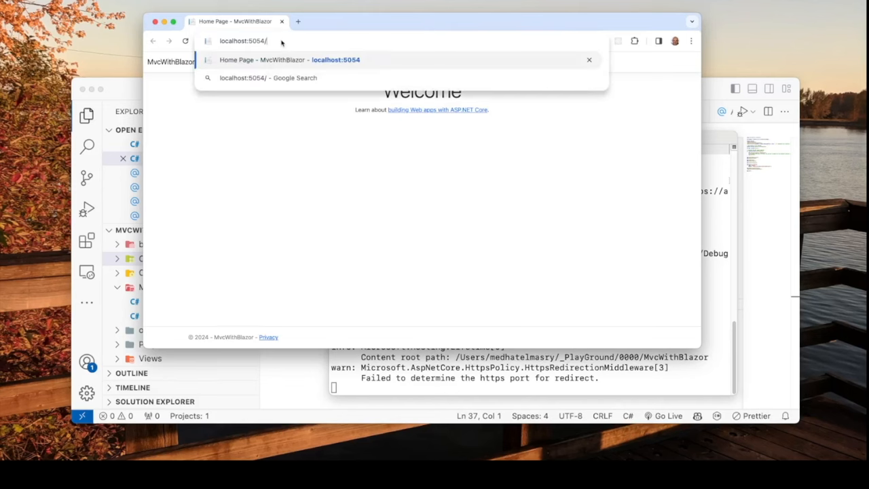
Browse to /students and page through the QuickGrid of student records.
text(students)
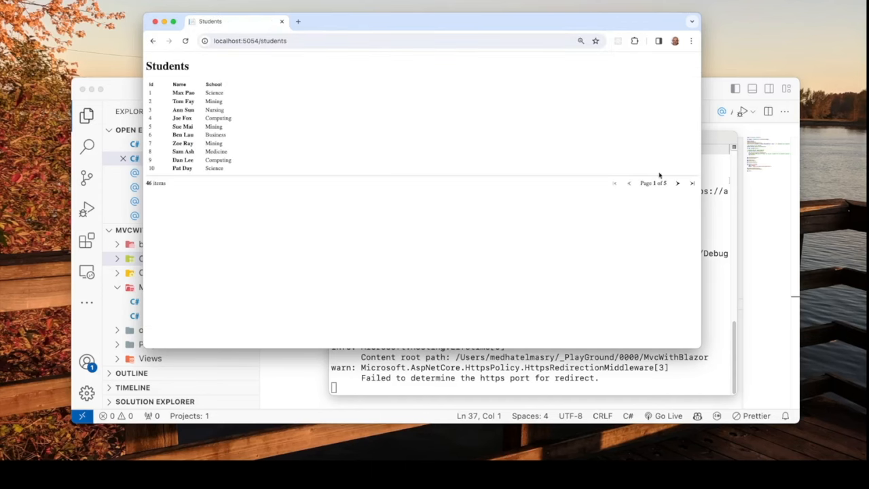
click(678, 182)
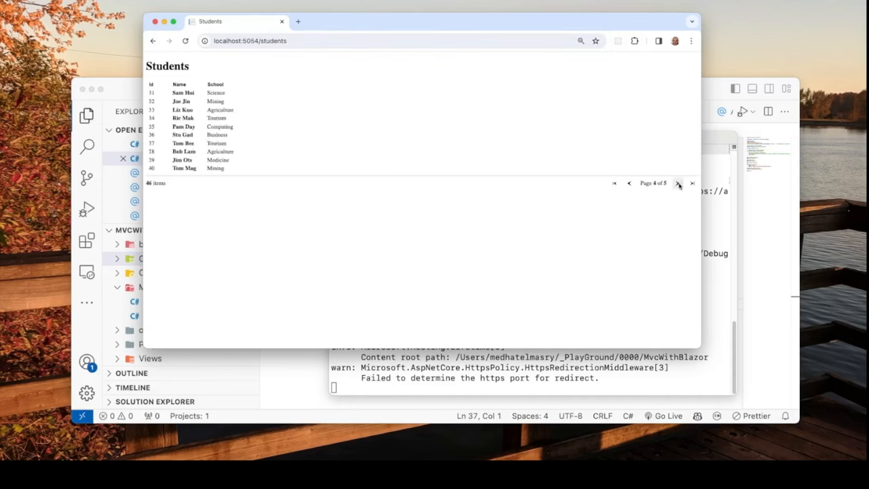
click(614, 182)
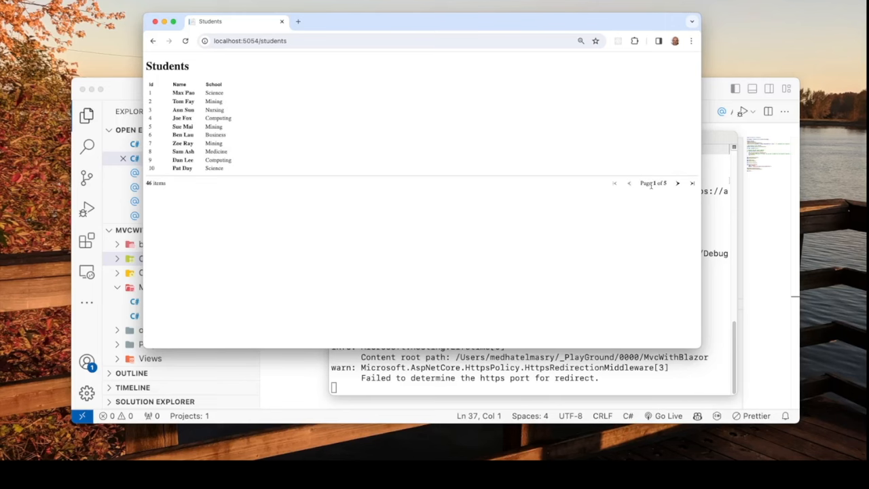
click(693, 182)
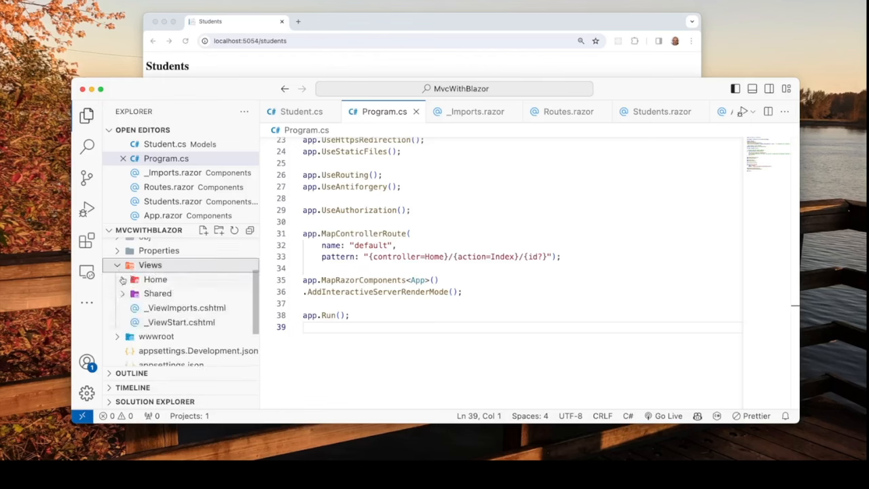
click(155, 280)
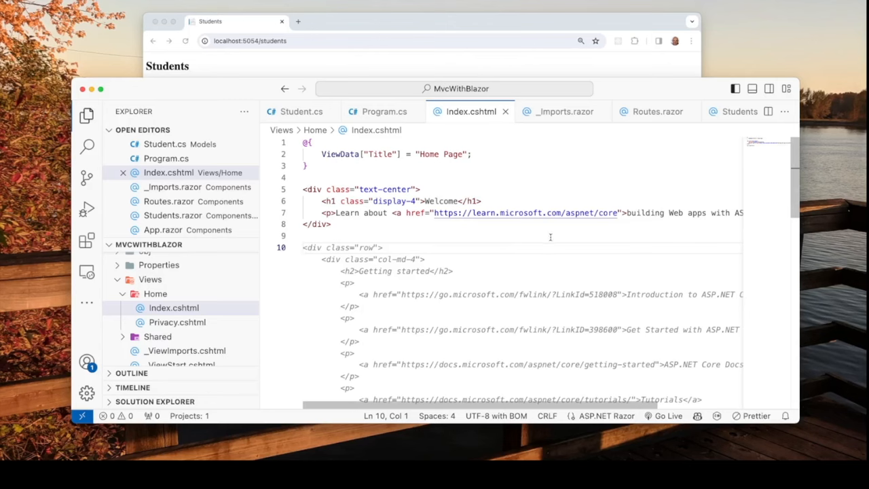
mouse_move(543, 236)
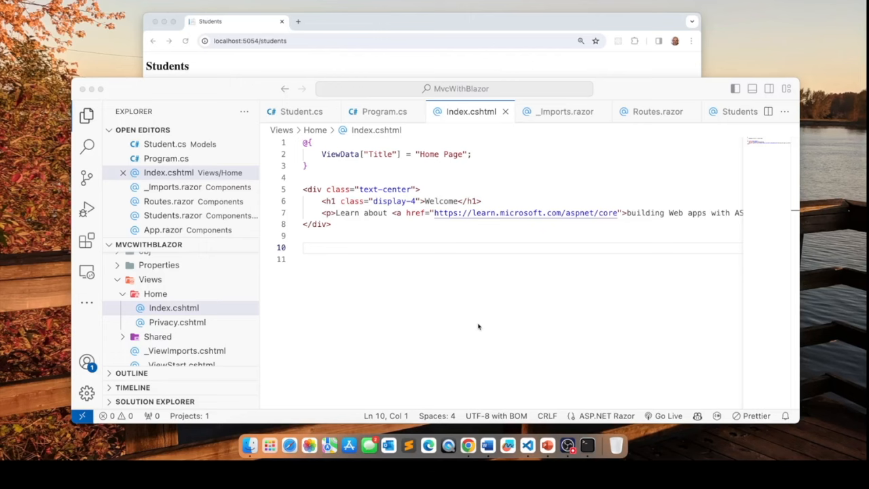
mouse_move(120, 291)
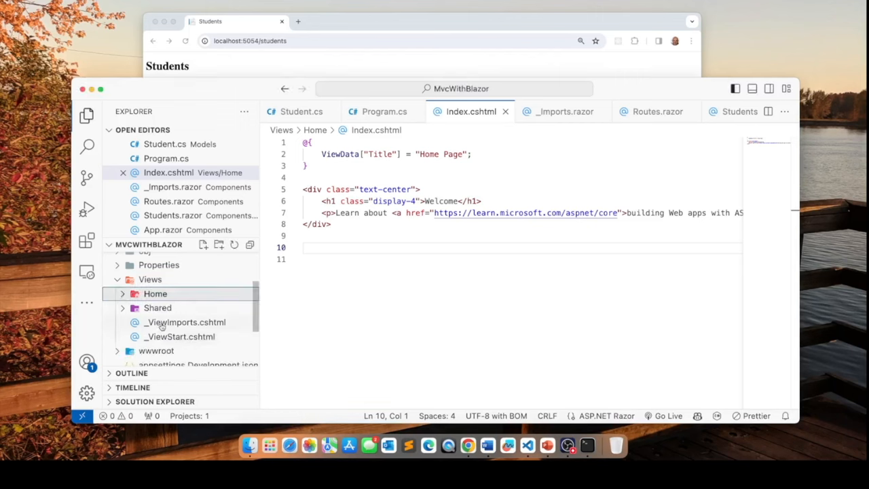
click(184, 337)
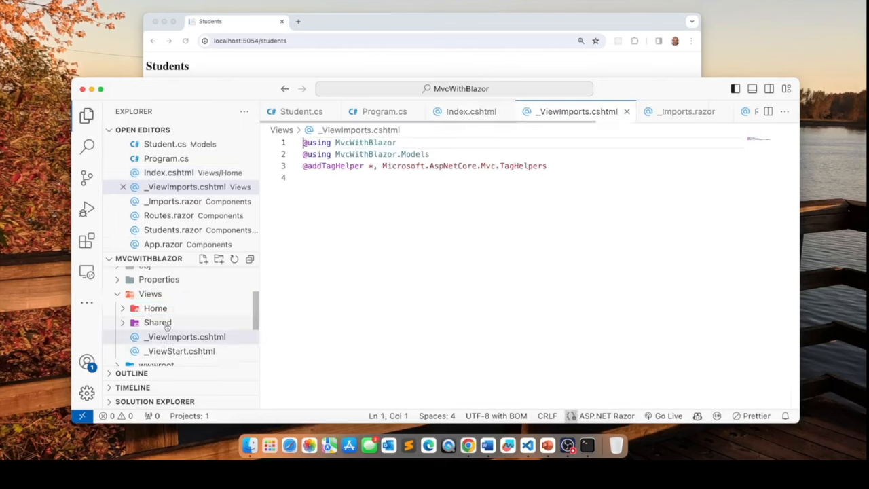
text(@using MvcWithBlazor.Components)
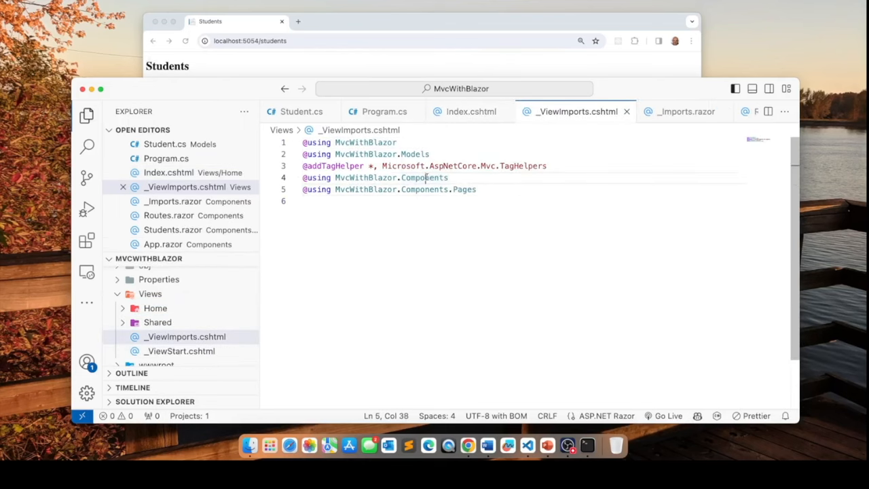
Add the MvcWithBlazor.Components.Pages using too, then move to the shared _Layout.cshtml.
double_click(423, 177)
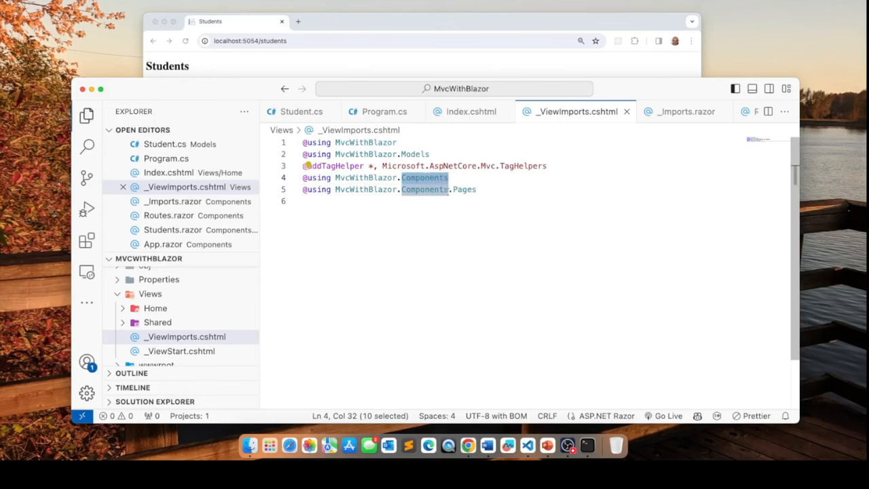
double_click(464, 190)
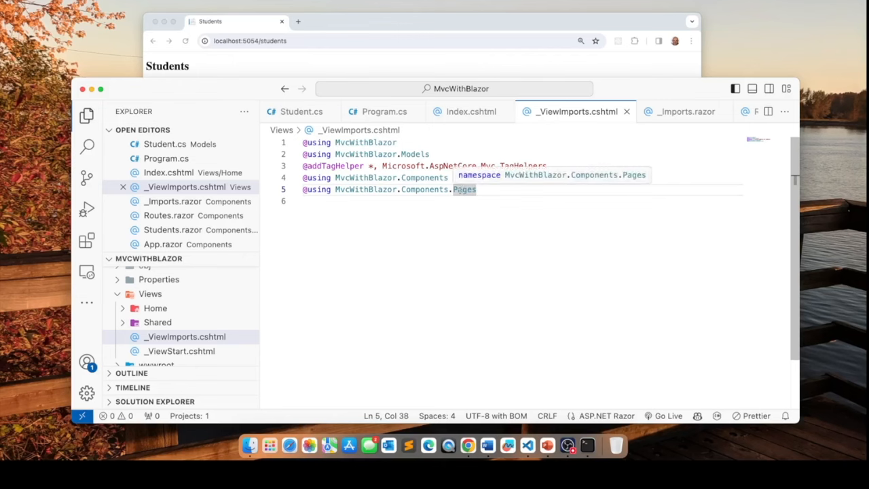
double_click(464, 190)
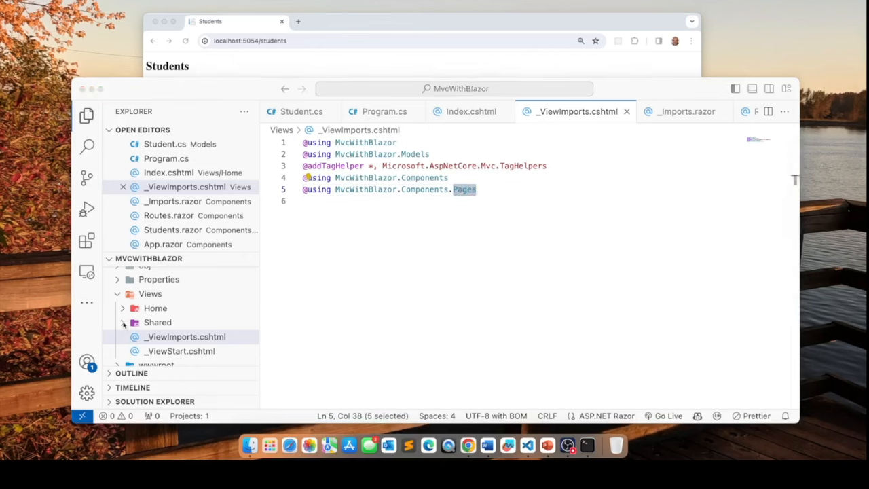
click(157, 322)
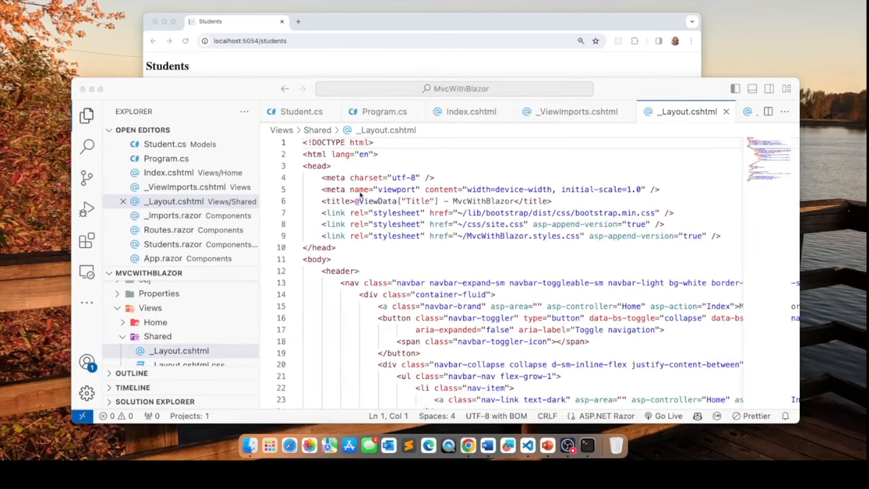
Add <base href="~/" /> and a ServerPrerendered HeadOutlet component to the _Layout.cshtml head.
text(<base href="~/" />)
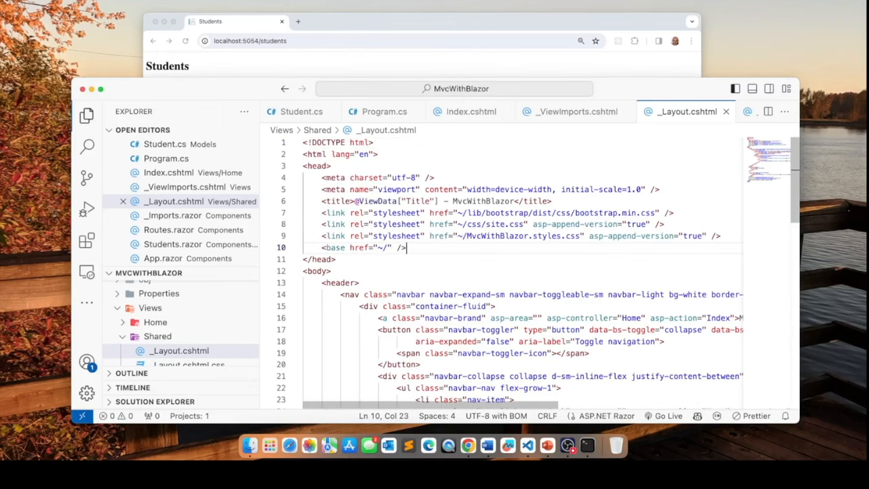
mouse_move(350, 248)
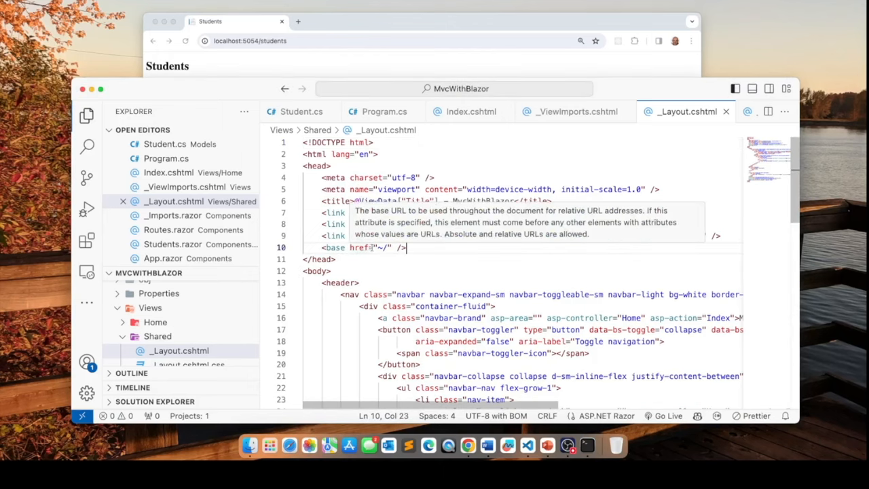
double_click(334, 247)
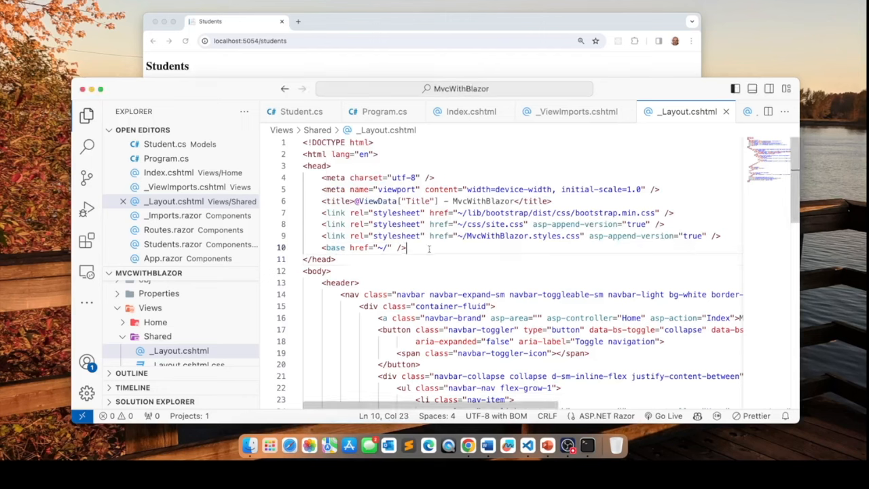
text(<component type="typeof(Microsoft.AspNetCore.Components.Web.HeadOutlet)" render-mode="ServerPrerendered" />)
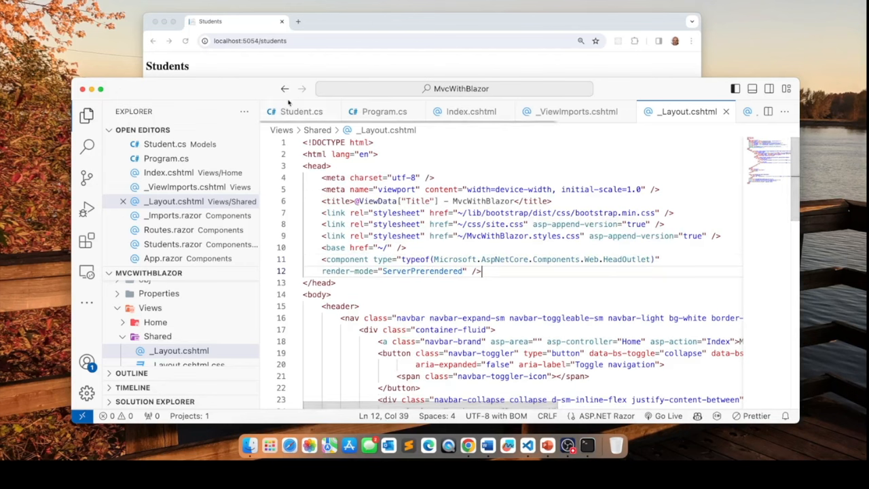
Review the Students component, then revisit the layout's new HeadOutlet markup and move to the home view.
click(302, 111)
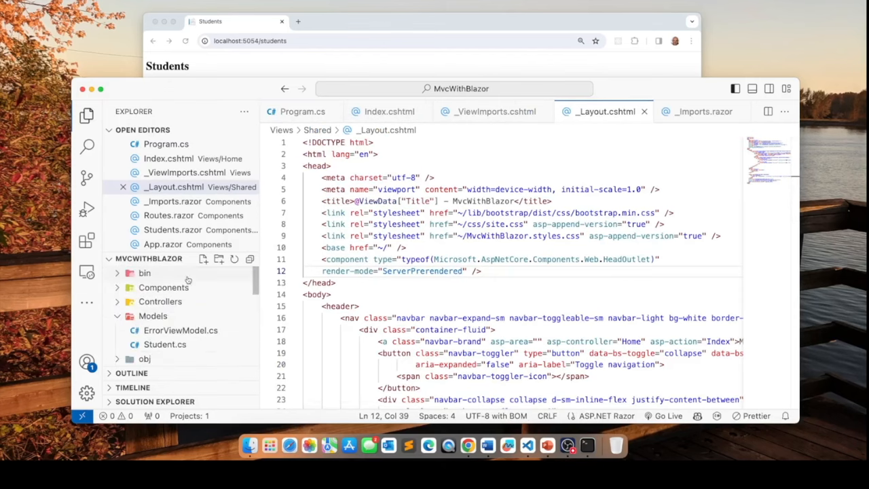
click(178, 315)
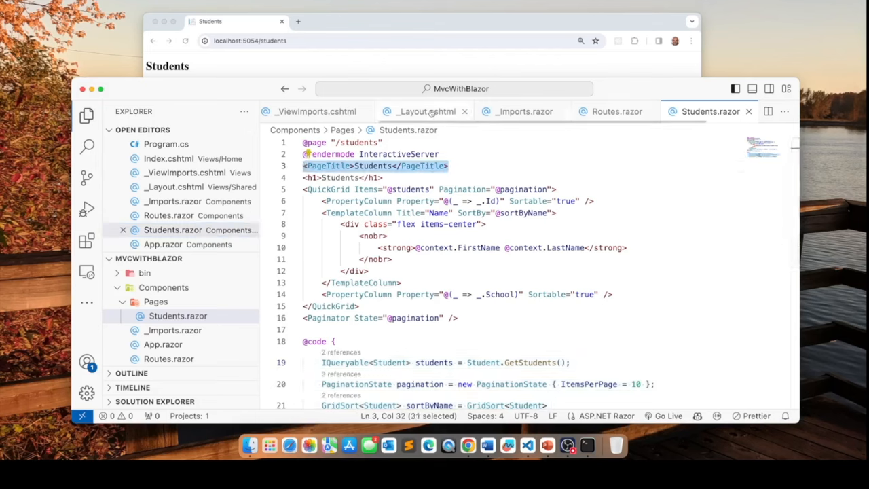
click(427, 111)
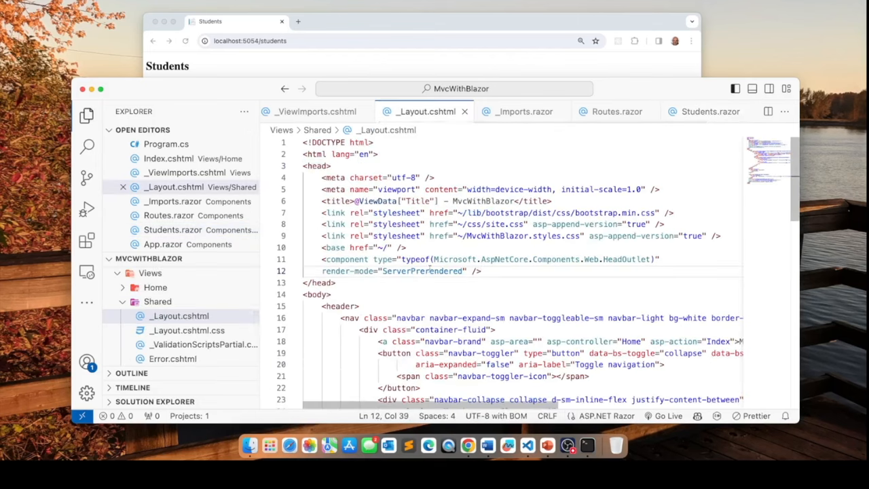
drag(322, 258, 482, 271)
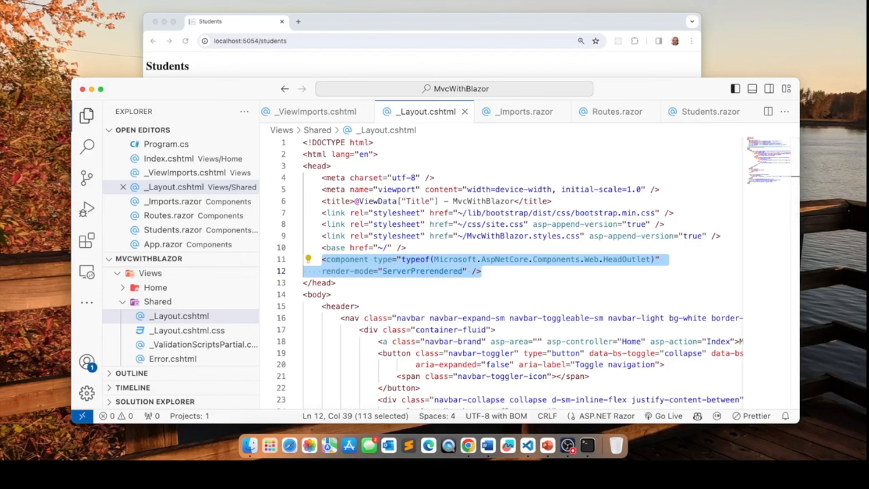
scroll(down, 3)
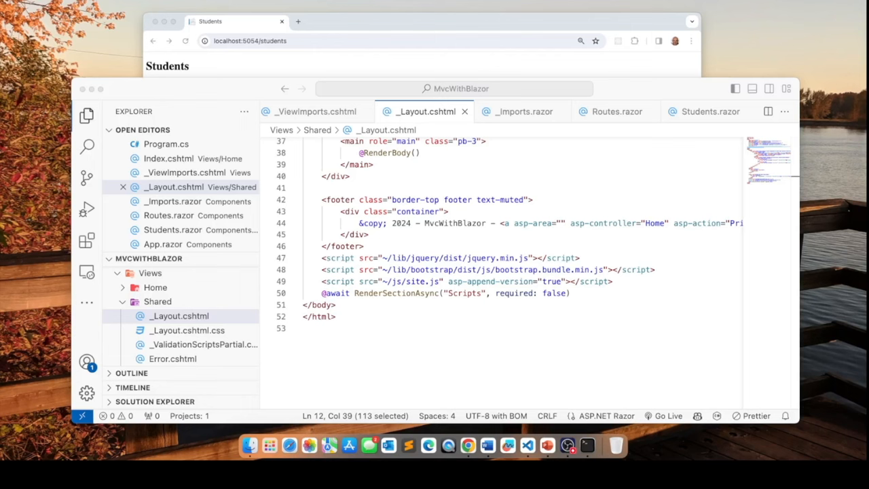
double_click(396, 304)
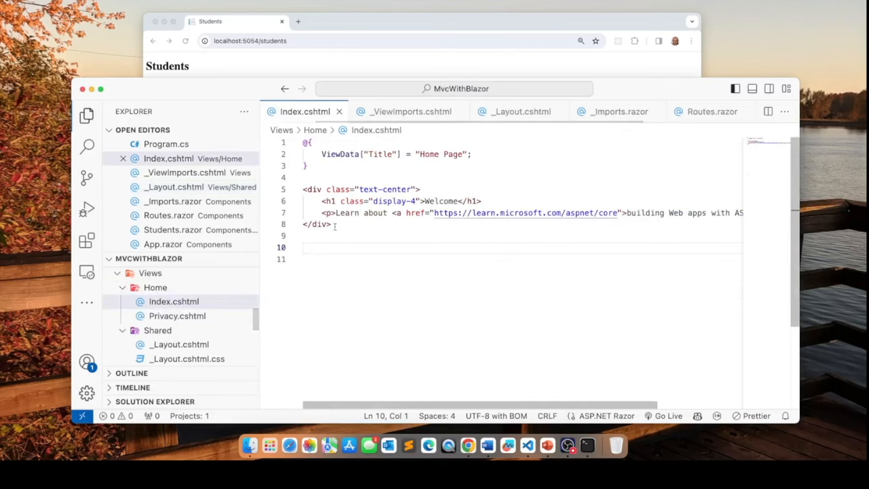
Add <component type="typeof(Students)" render-mode="ServerPrerendered" /> below the welcome div in Index.cshtml.
text(<component type="typeof(Students)" render-mode="ServerPrerendered" />)
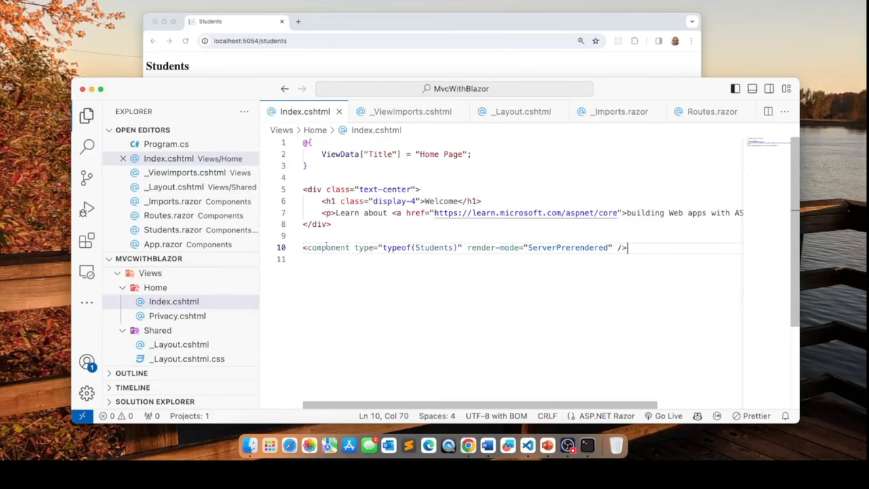
double_click(329, 248)
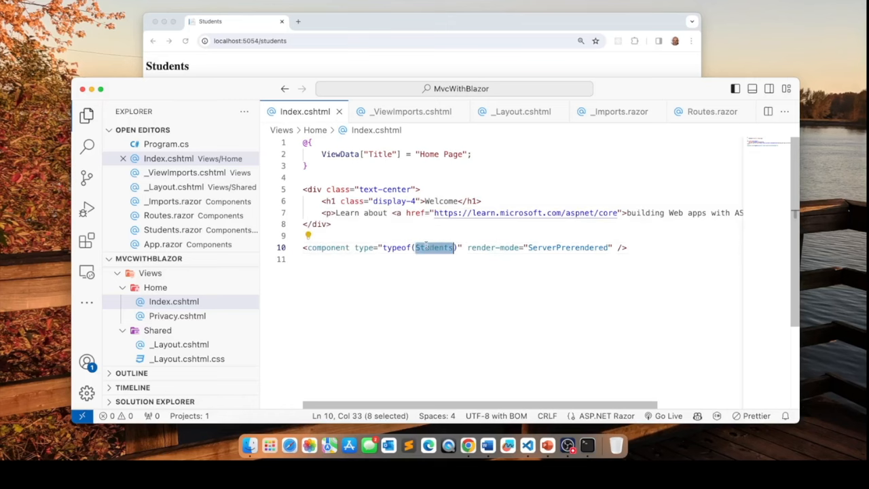
mouse_move(568, 247)
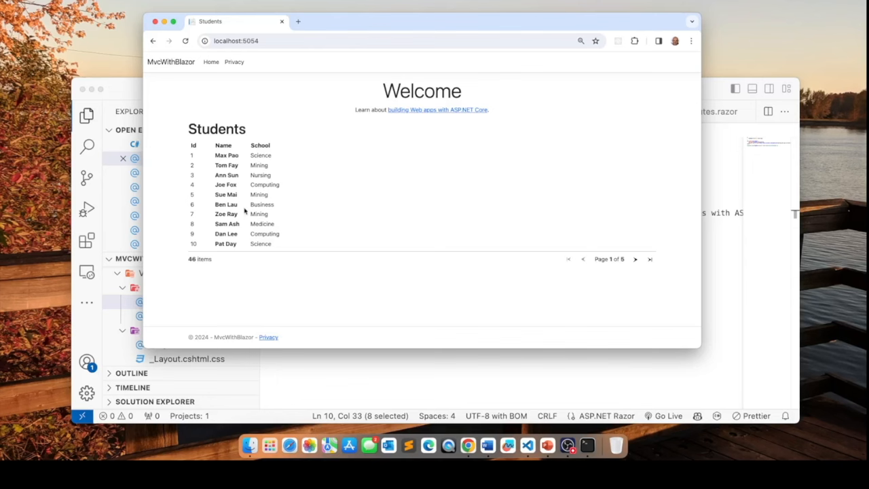
mouse_move(531, 193)
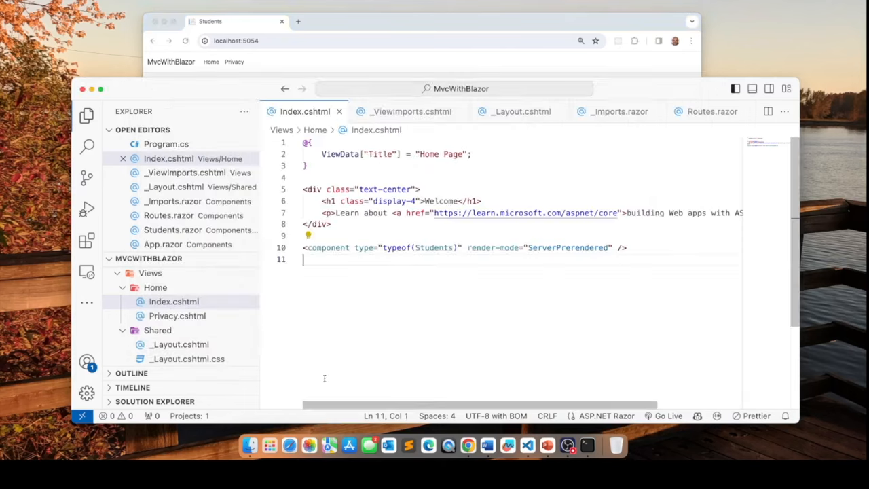
Reload localhost:5054 and advance the Students grid paginator to page 3.
drag(321, 212, 332, 224)
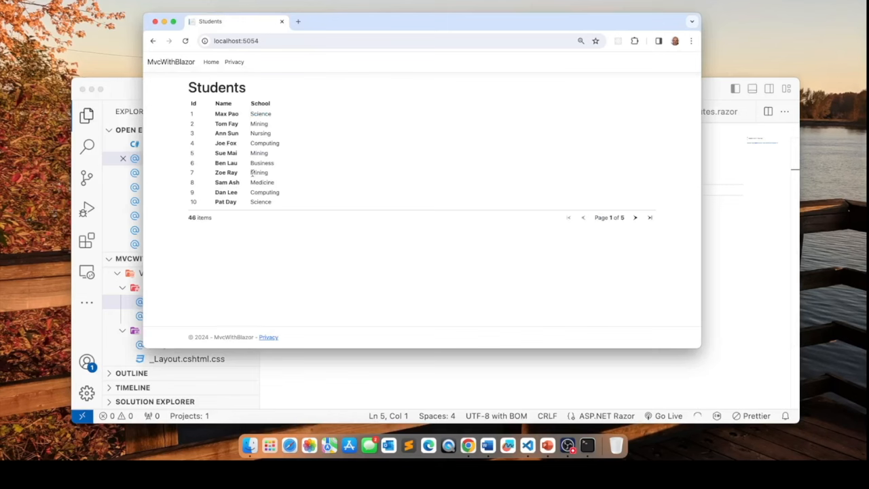
mouse_move(662, 254)
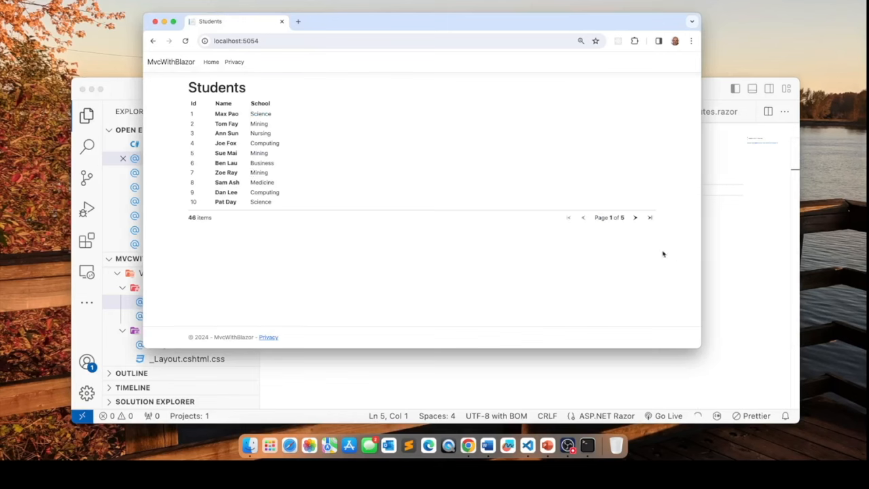
click(635, 217)
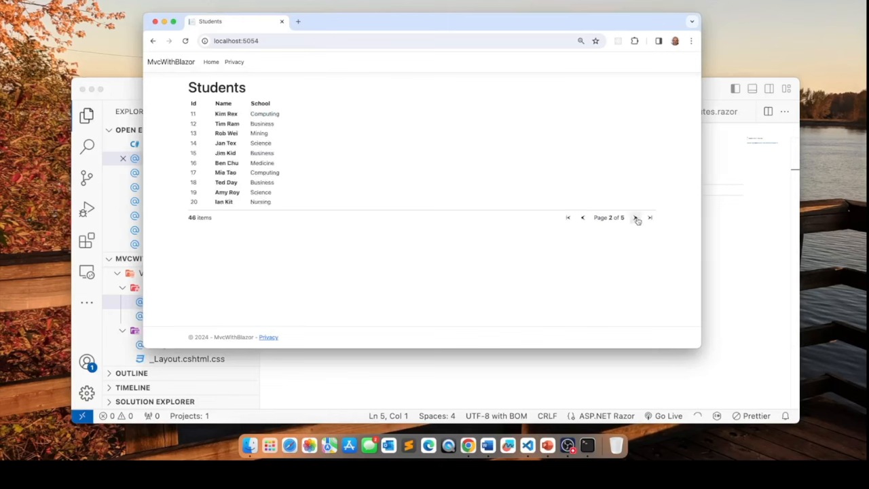
click(635, 217)
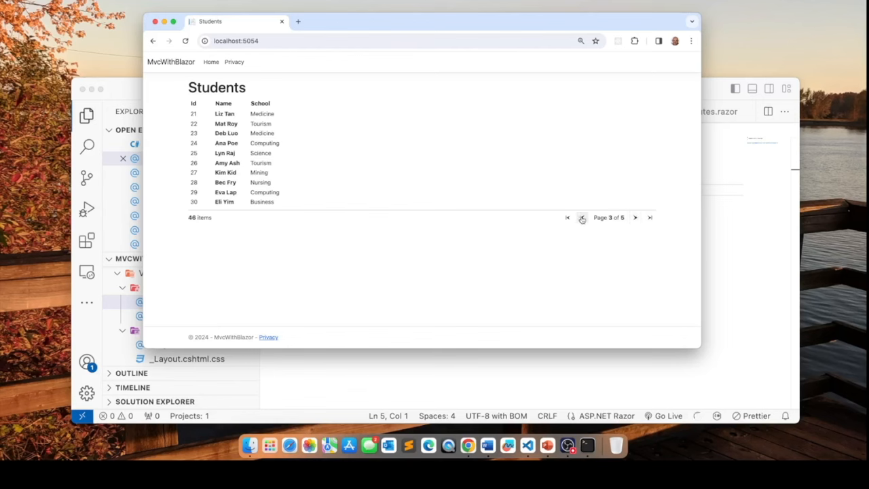